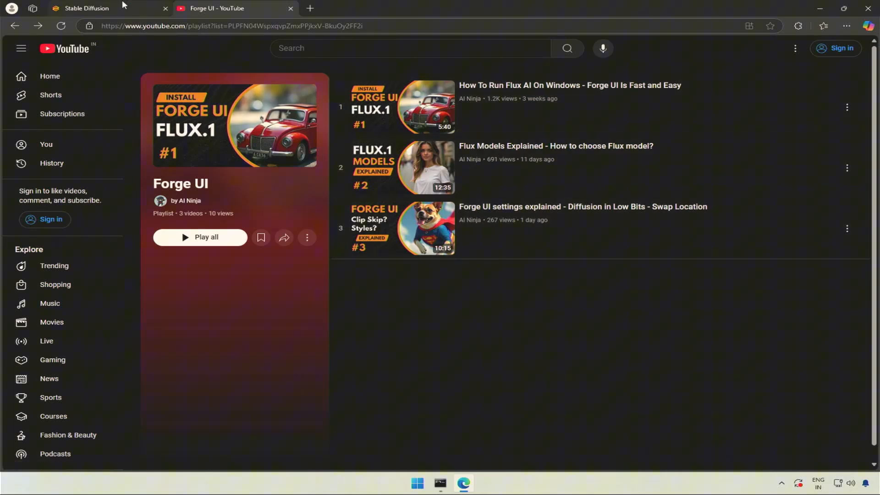
Step: Switch from the YouTube playlist to the Forge txt2img page with the Flux checkpoint
click(87, 8)
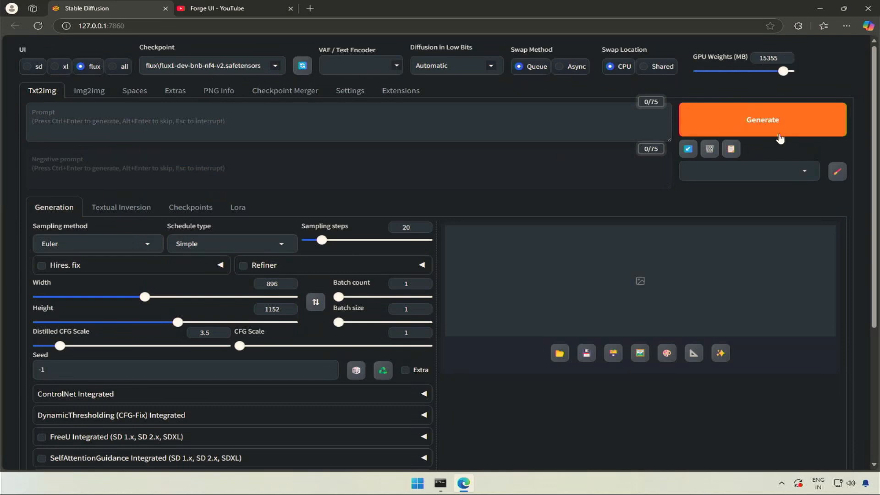
mouse_move(502, 170)
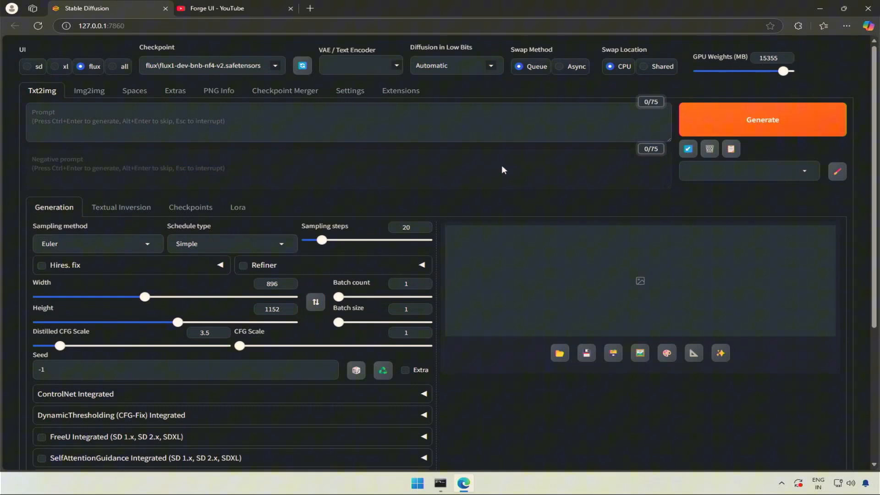
mouse_move(62, 216)
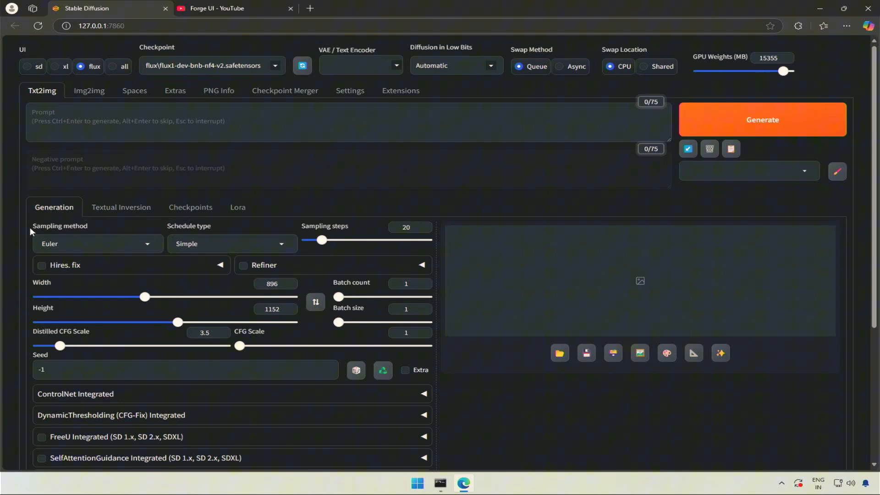
mouse_move(163, 232)
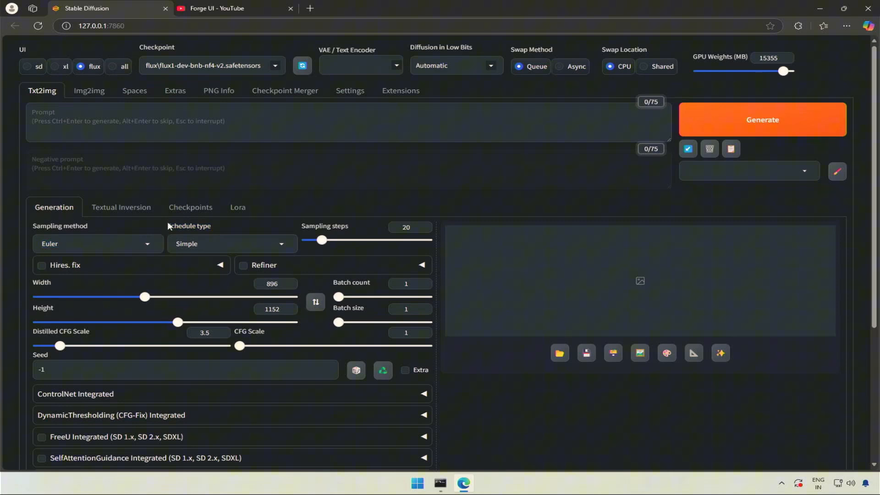
mouse_move(209, 224)
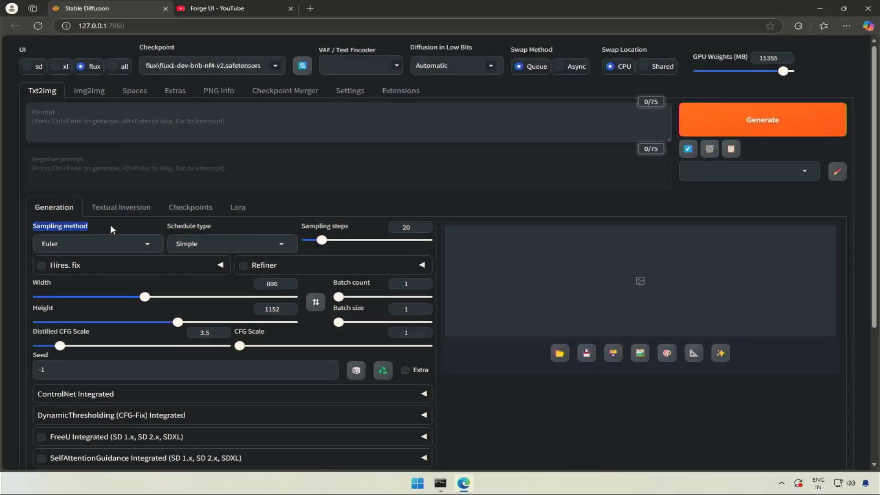
Step: Generate an SDXL Juggernaut image from the prompt 'a woman dancing'
text(a woman dancing)
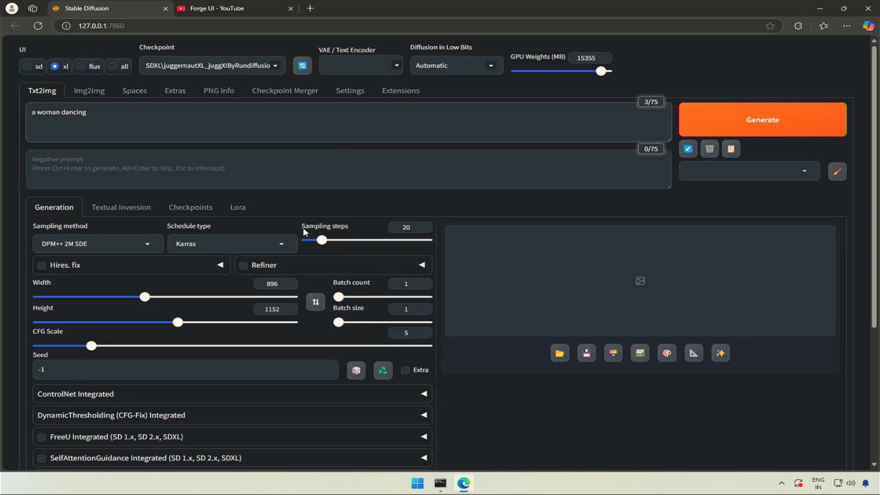
click(761, 120)
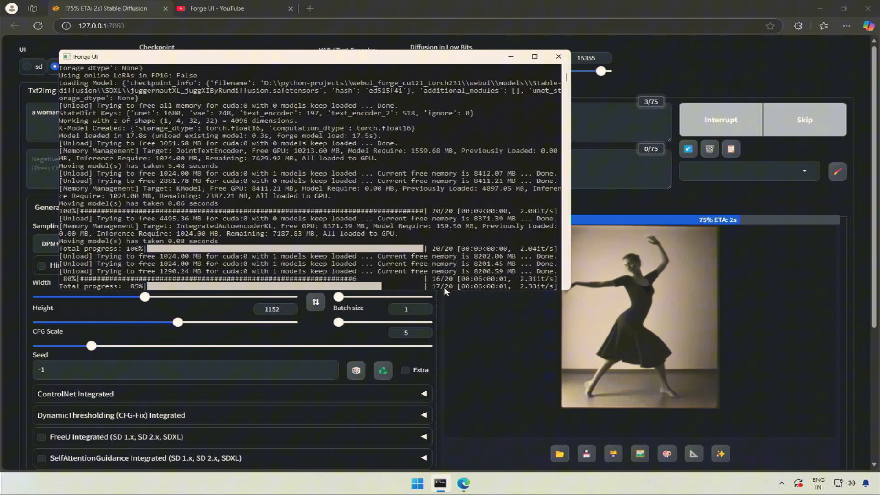
click(558, 56)
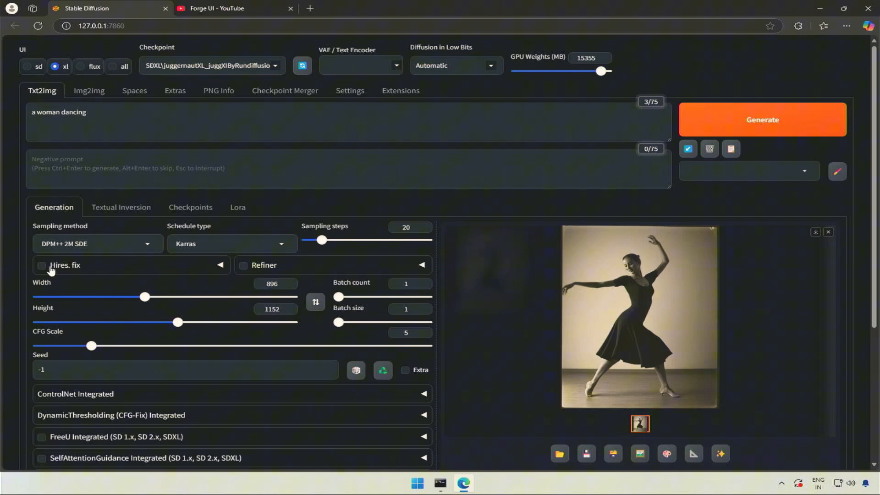
mouse_move(64, 265)
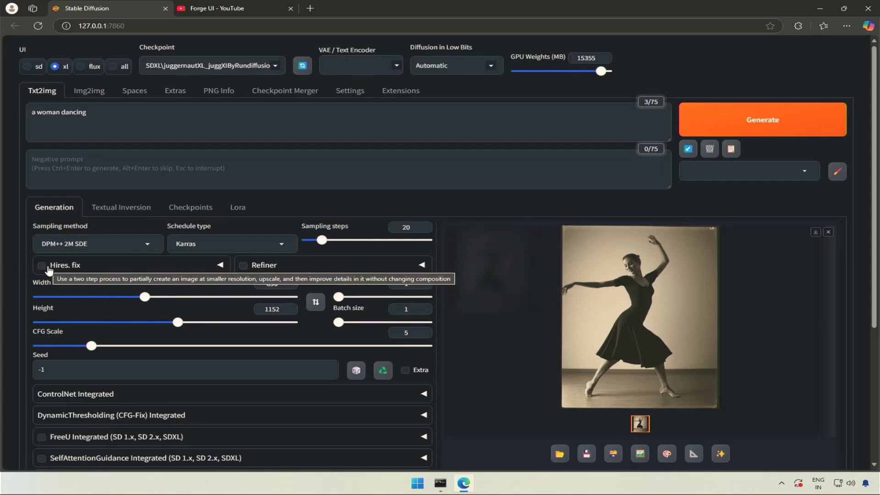
Step: Enable Hires. fix for 896x1152 to 1792x2304, list the upscalers, and open the ESRGAN folder
click(41, 265)
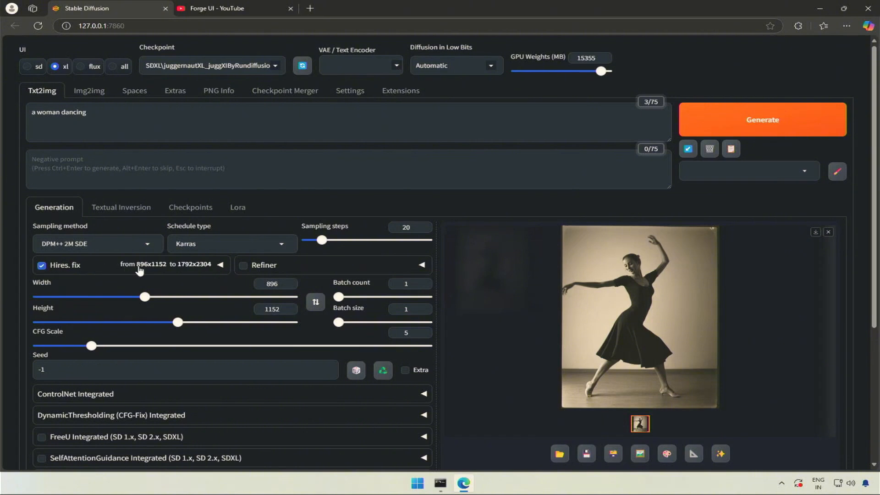
mouse_move(179, 271)
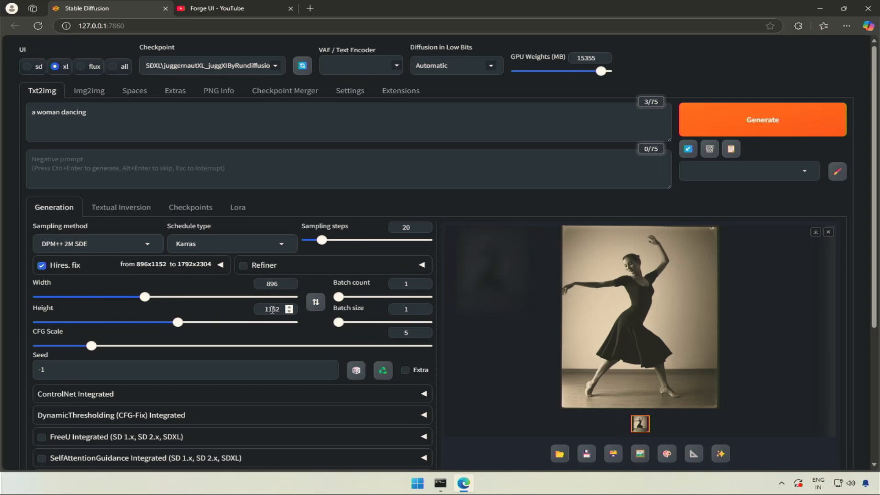
click(316, 302)
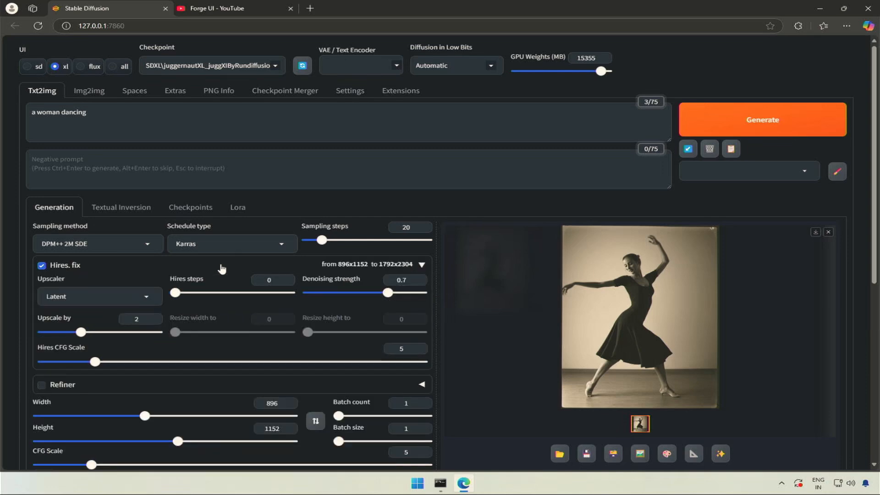
mouse_move(53, 279)
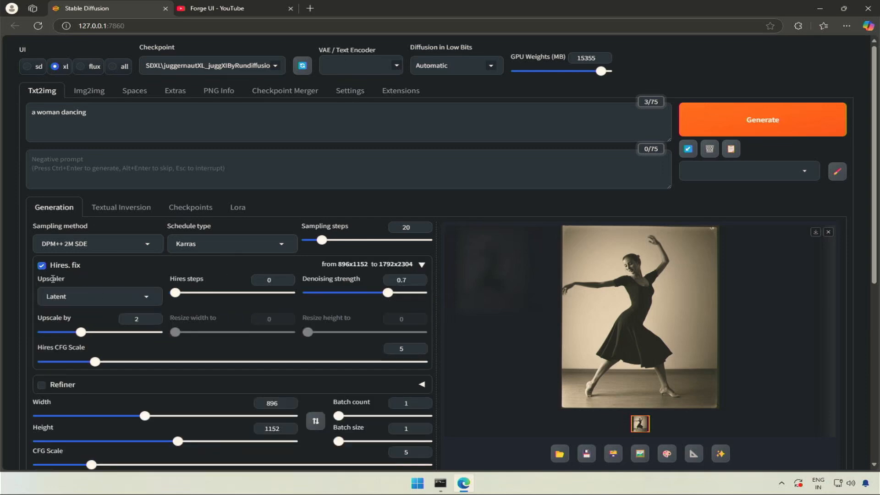
click(99, 296)
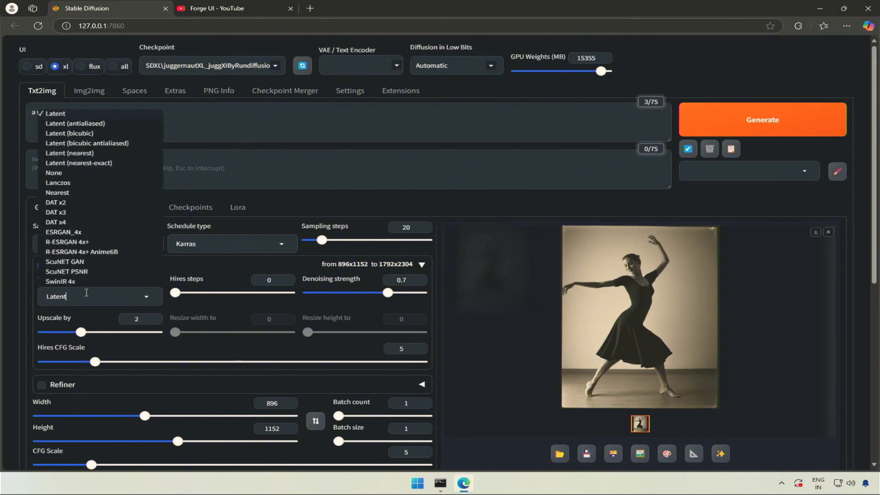
mouse_move(85, 254)
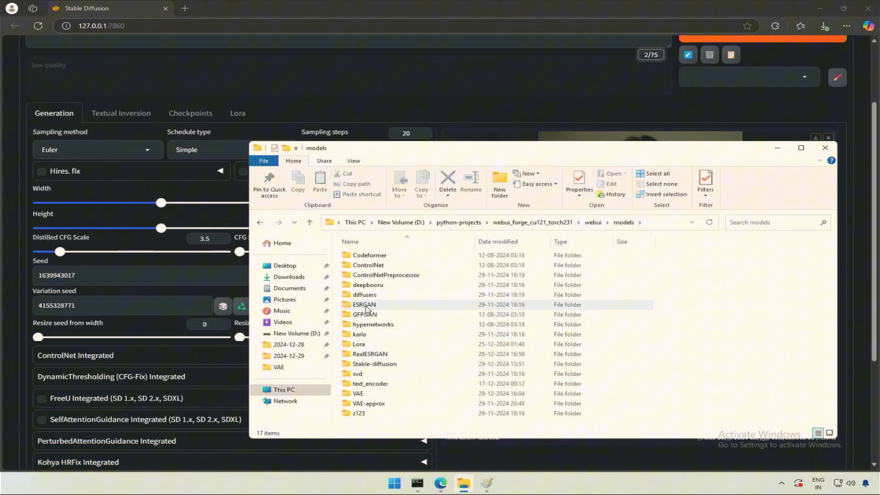
double_click(364, 305)
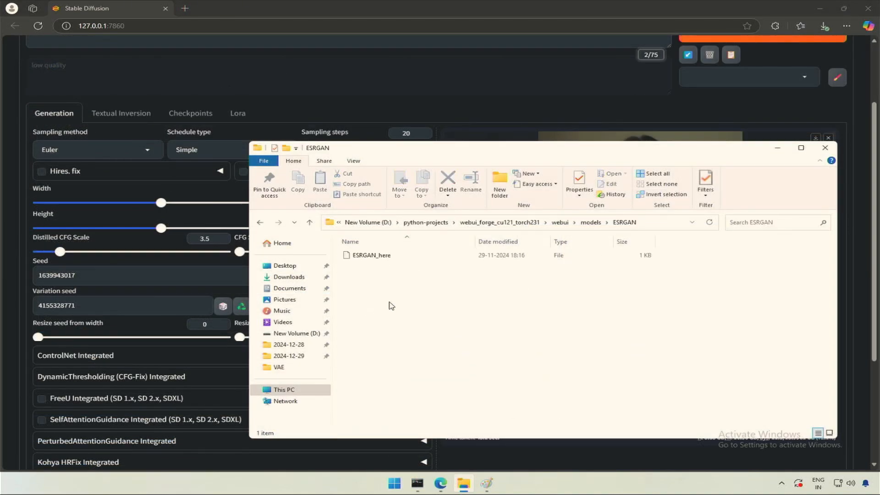
mouse_move(427, 319)
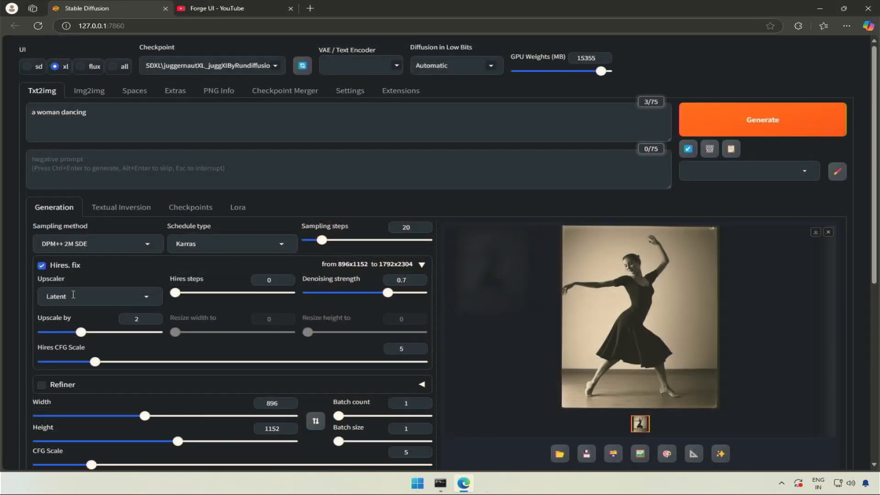
double_click(185, 279)
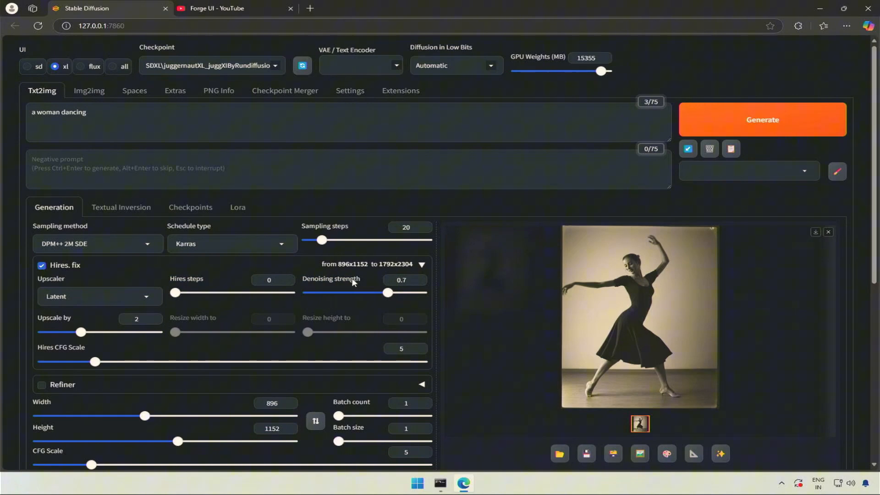
right_click(701, 303)
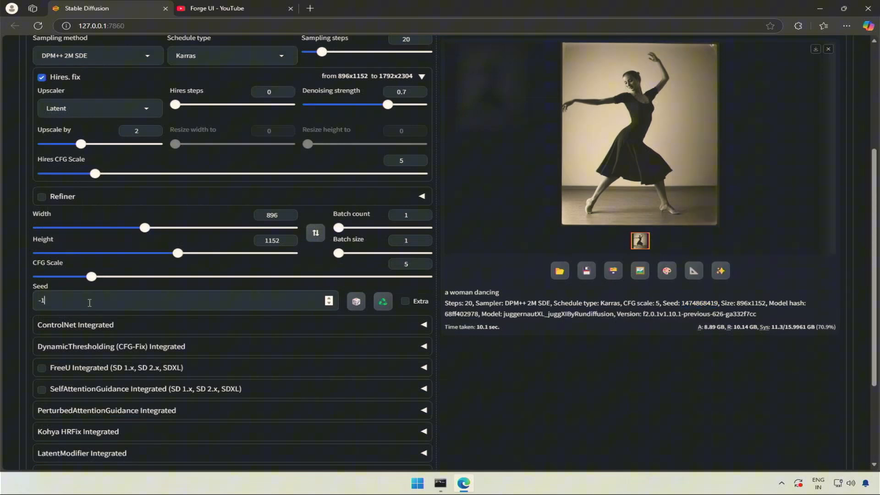
right_click(89, 303)
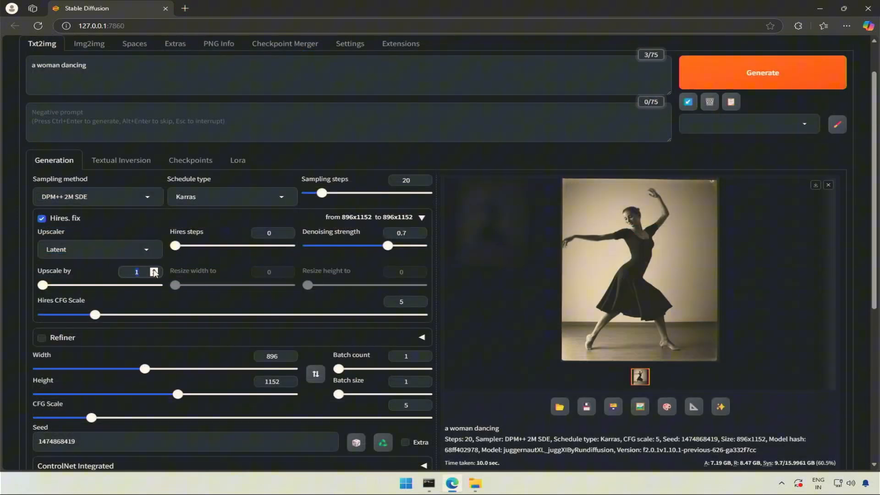
click(154, 270)
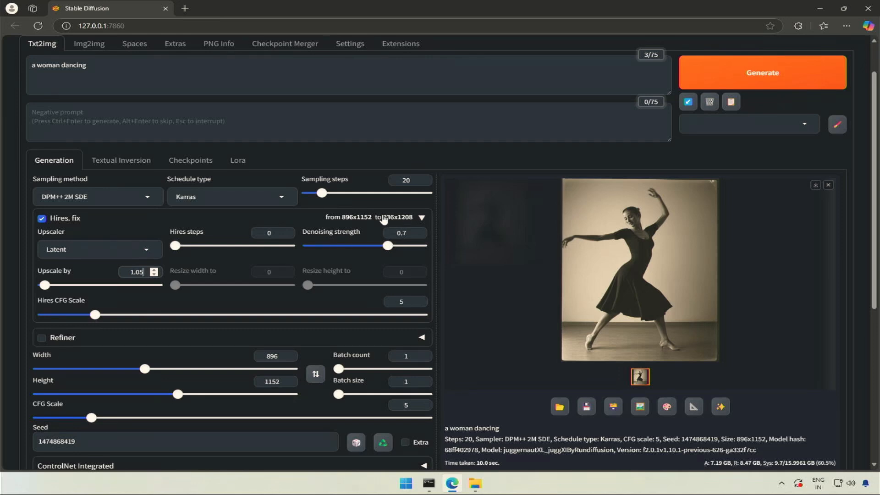
click(763, 72)
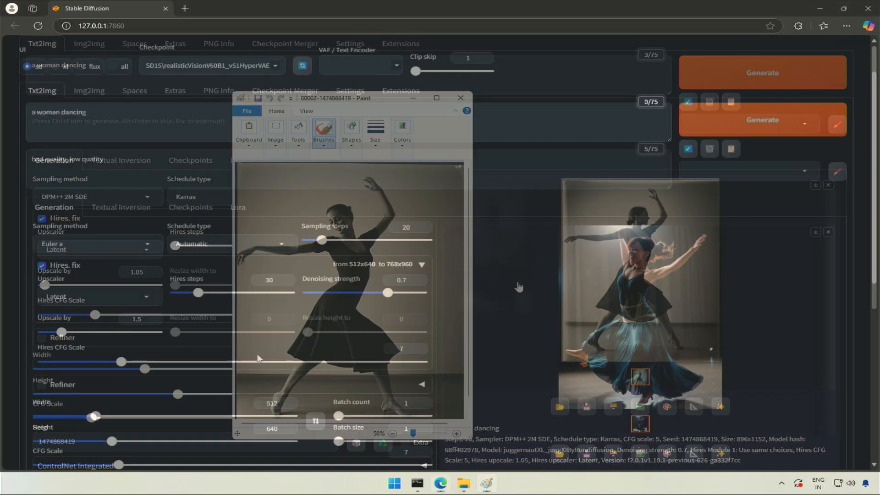
Step: Set the hires fix Resize width to 776, passing through 272 first
click(460, 97)
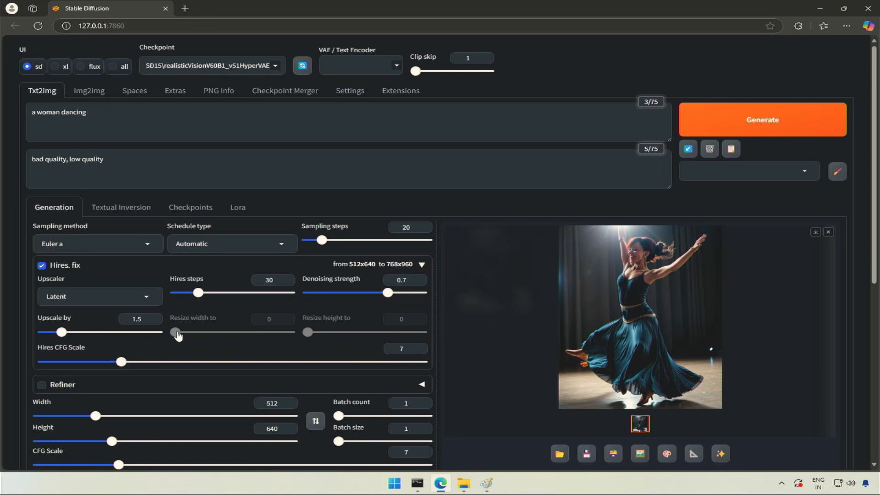
drag(171, 332, 189, 333)
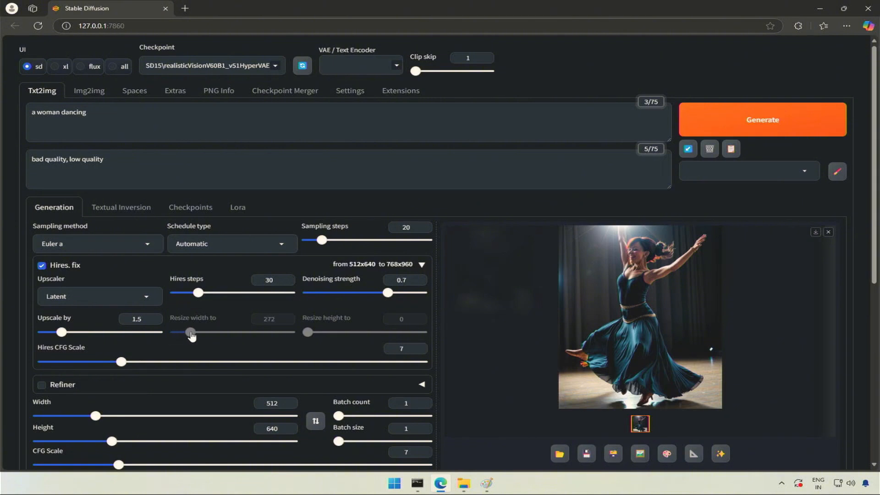
click(189, 332)
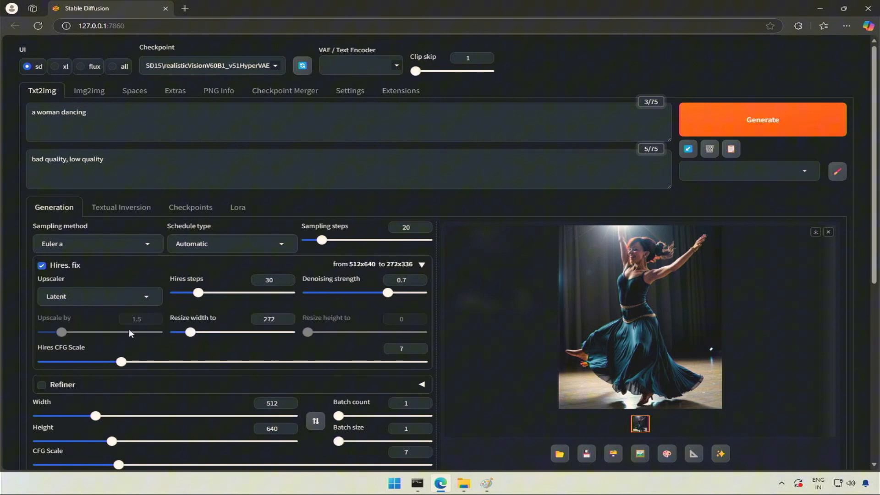
drag(190, 332, 219, 332)
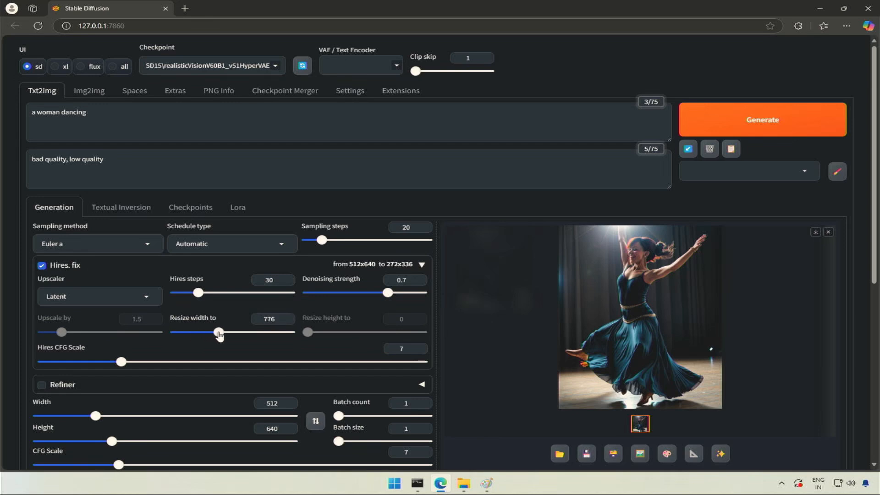
drag(218, 332, 188, 332)
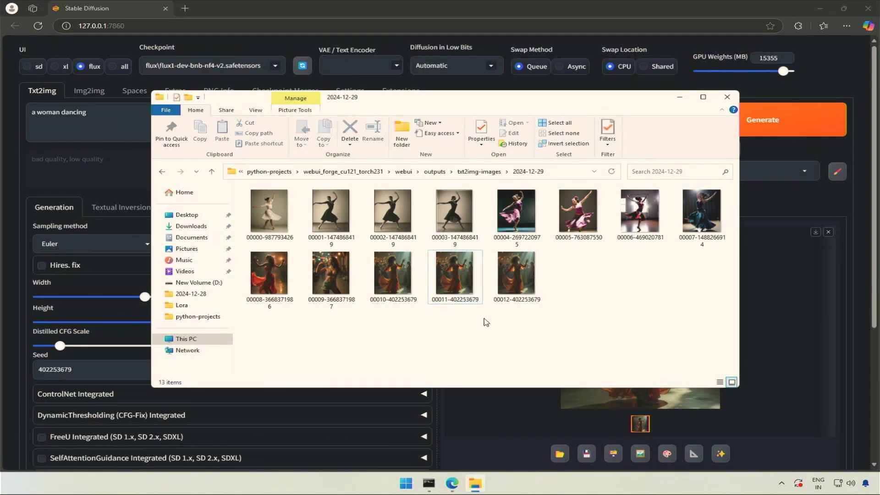
Step: Compare image properties: 00011 is 1344x1728 and 00012 is 896x1152
right_click(515, 275)
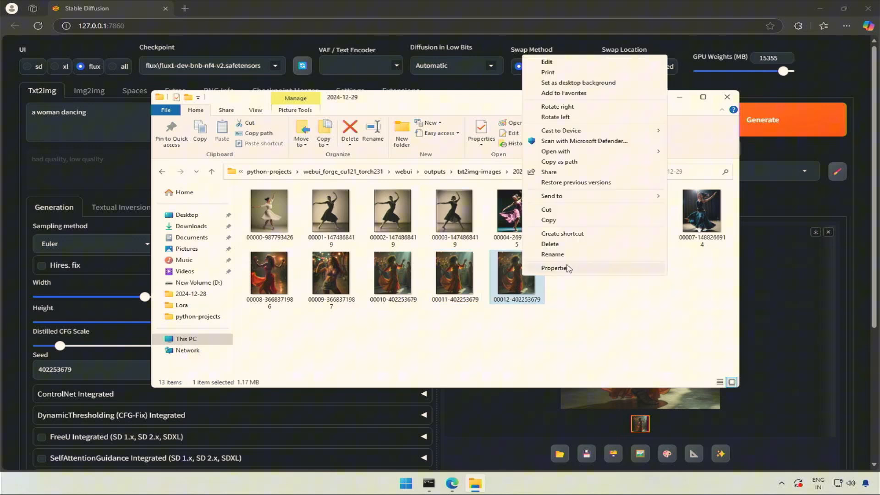
click(555, 268)
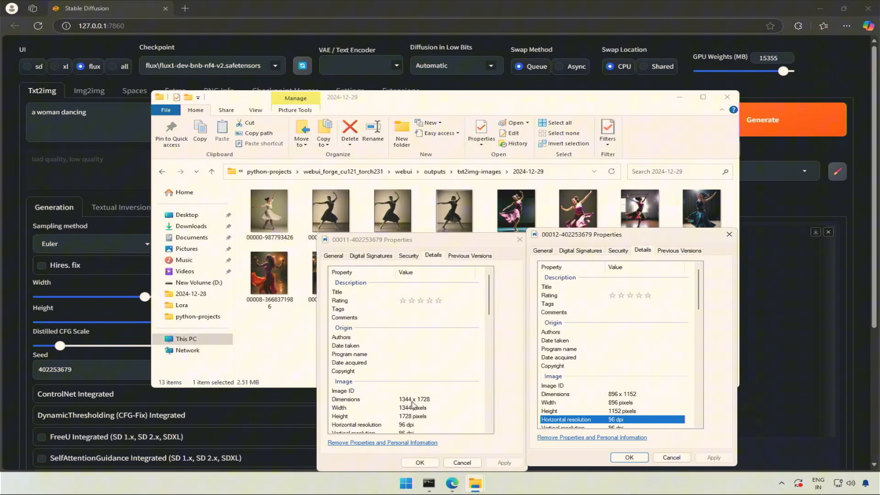
mouse_move(414, 403)
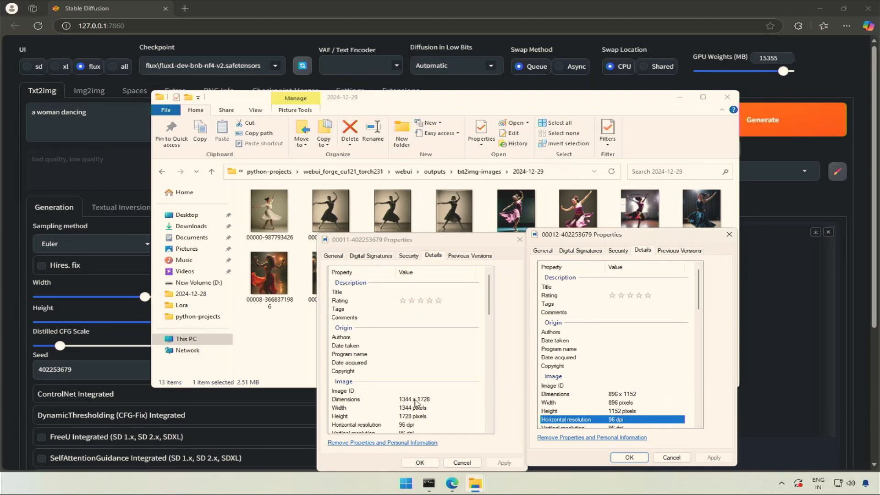
click(363, 8)
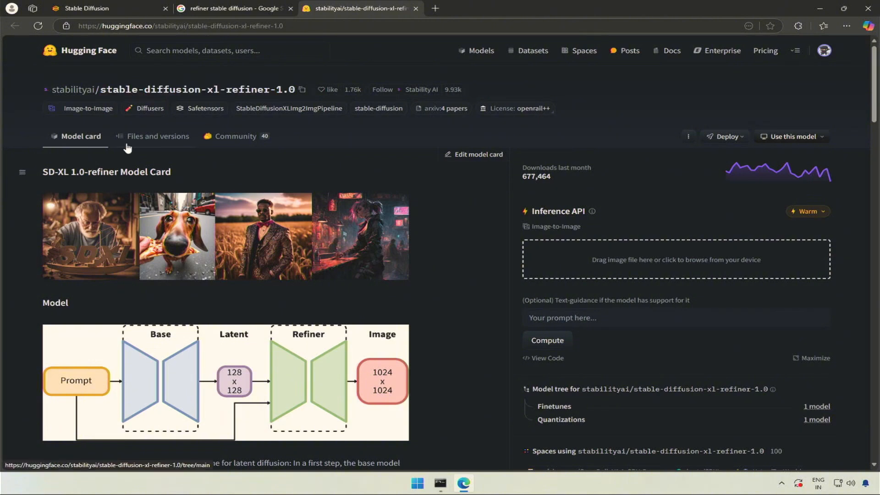
Step: Download sd_xl_refiner_1.0.safetensors from the refiner model's file list
click(157, 136)
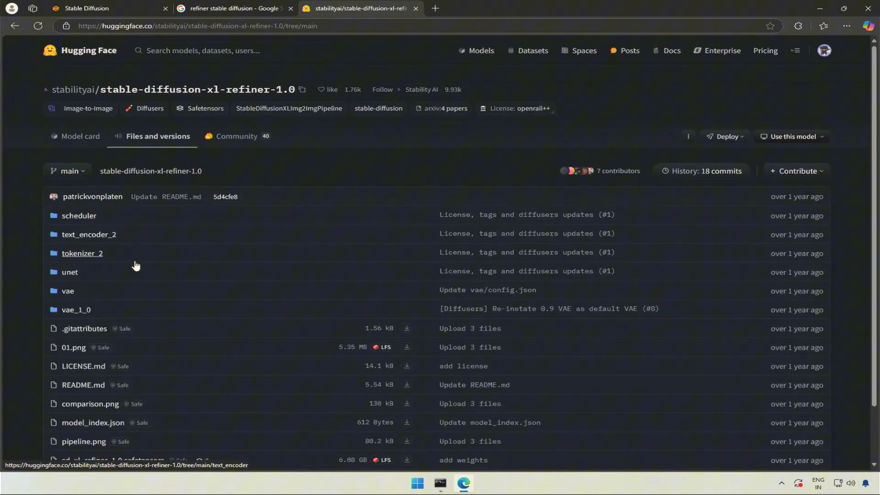
scroll(down, 3)
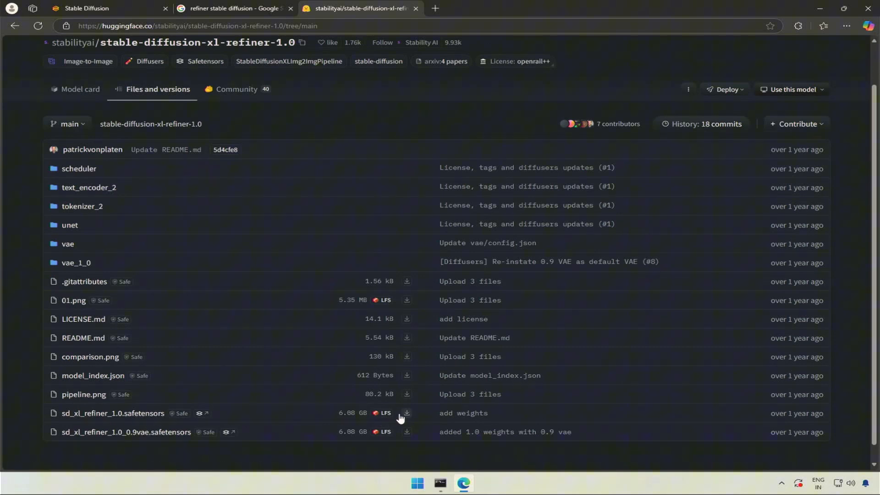
click(407, 413)
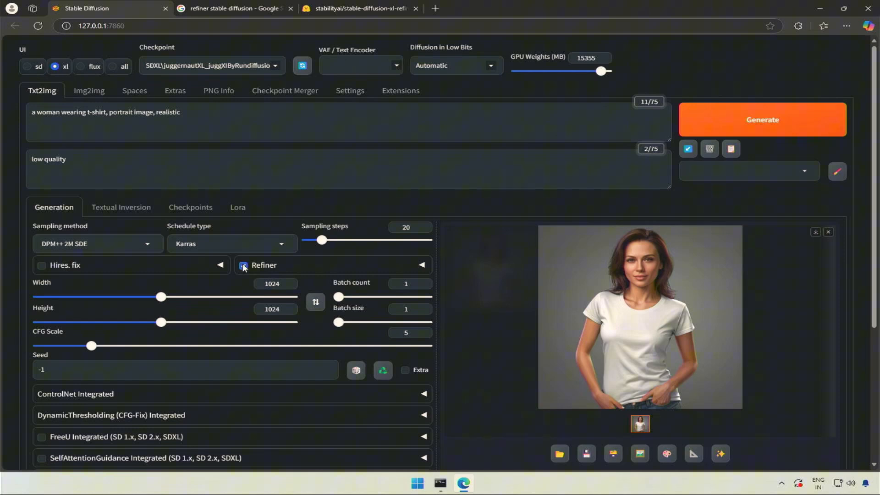
Step: Enable the refiner with sd_xl_refiner_1.0 and set Switch at to 0.6
click(244, 266)
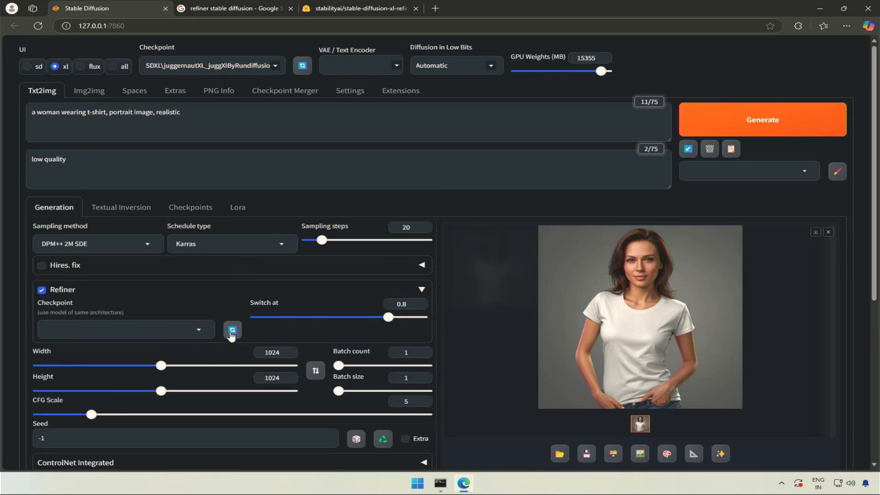
click(126, 330)
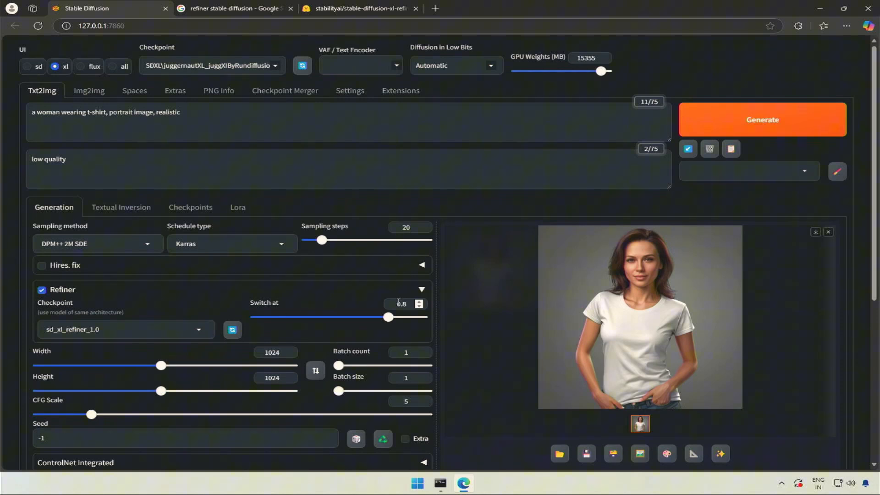
mouse_move(402, 304)
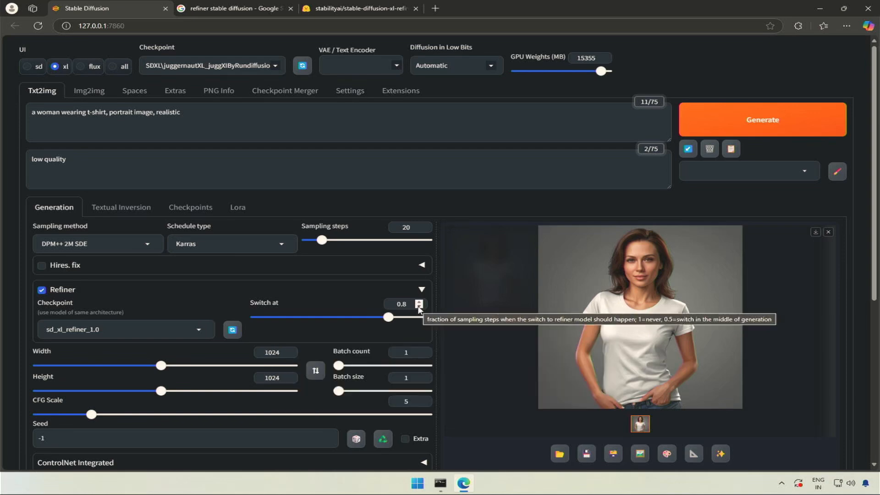
drag(389, 318, 355, 318)
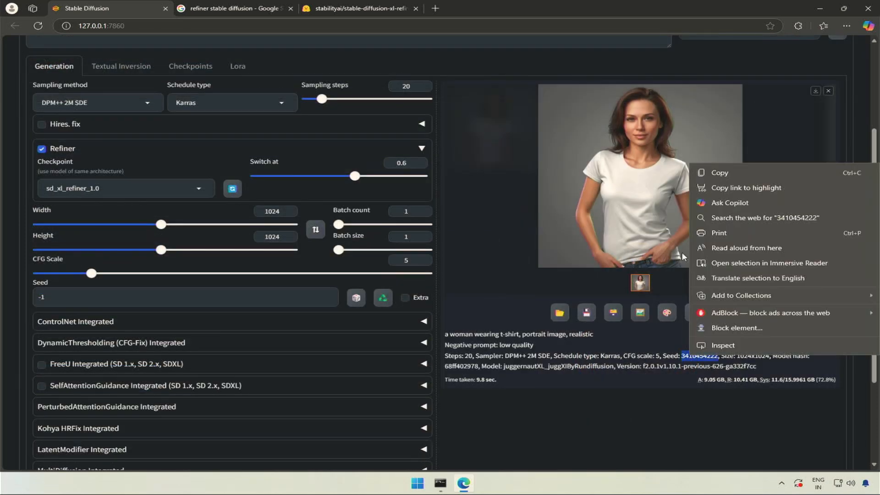
click(185, 297)
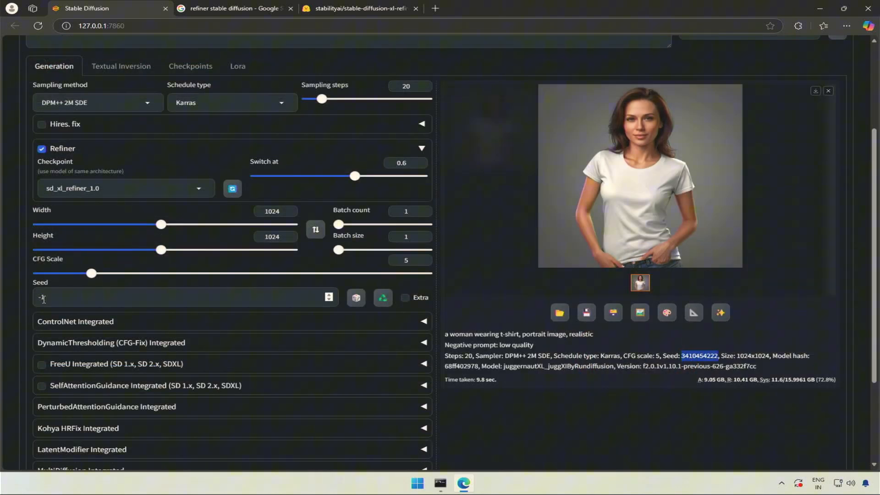
right_click(43, 298)
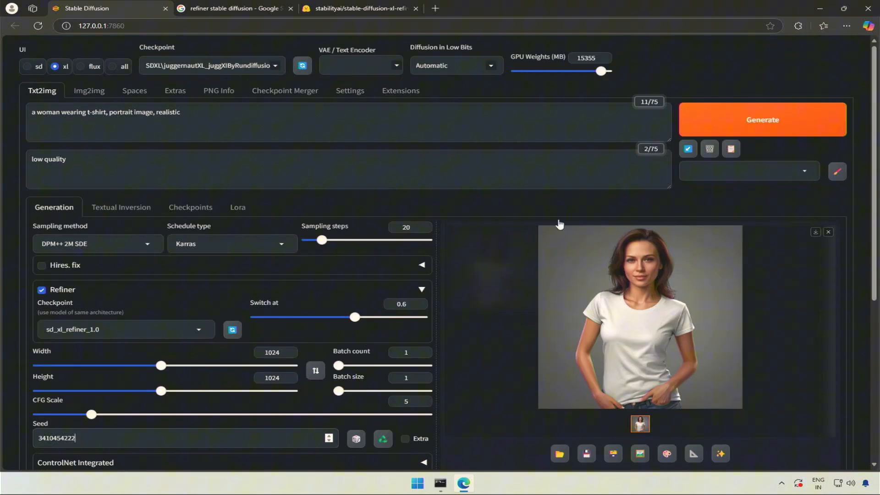
click(762, 120)
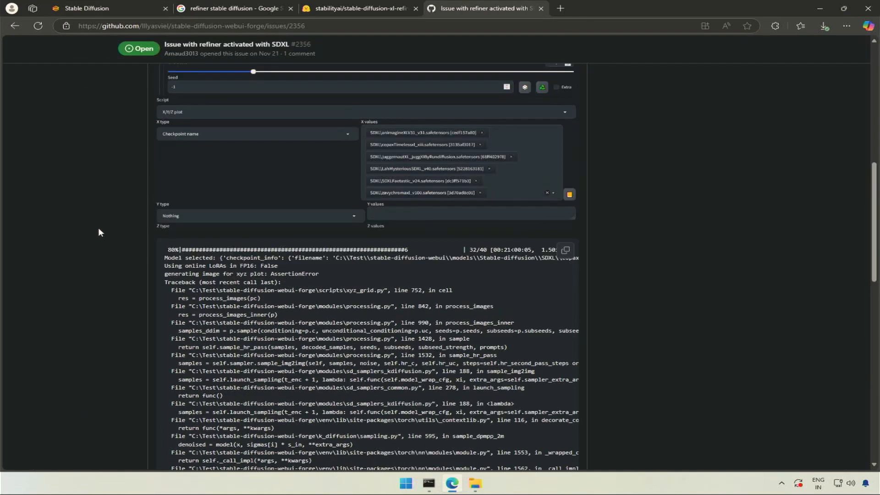
Step: Read issue #2356's error log and the reply about the missing CLIP state dict
scroll(up, 3)
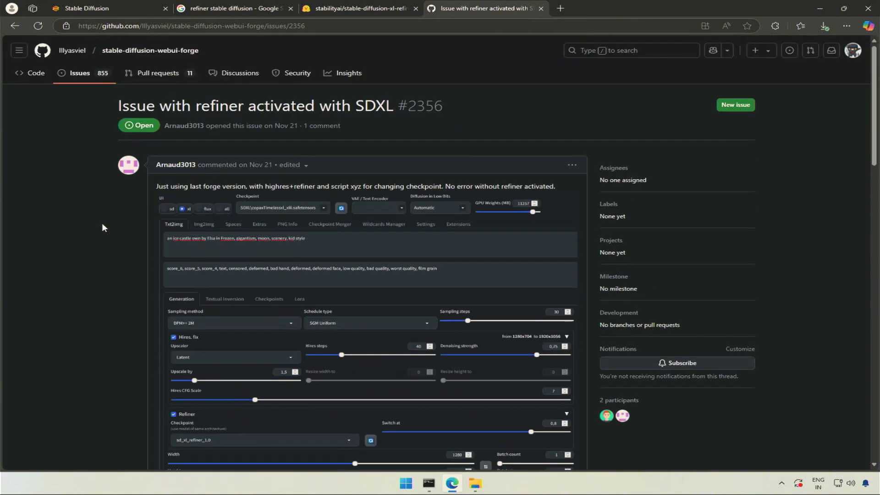
drag(118, 105, 318, 106)
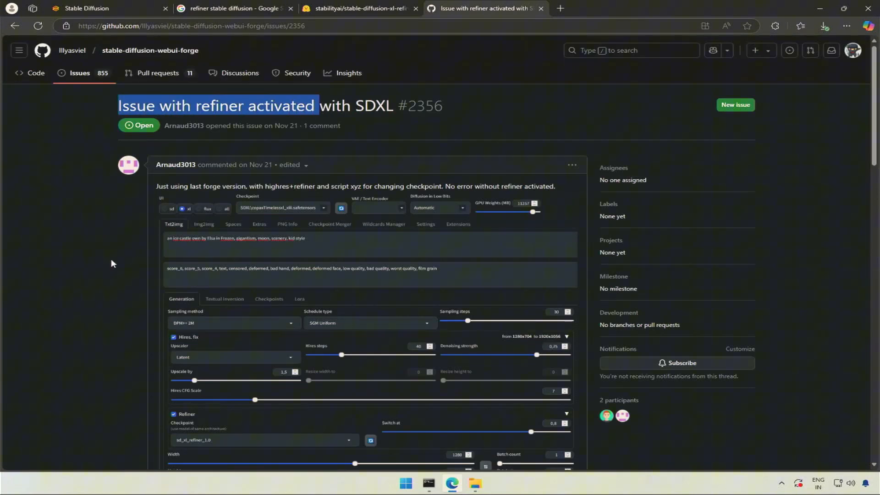
scroll(down, 3)
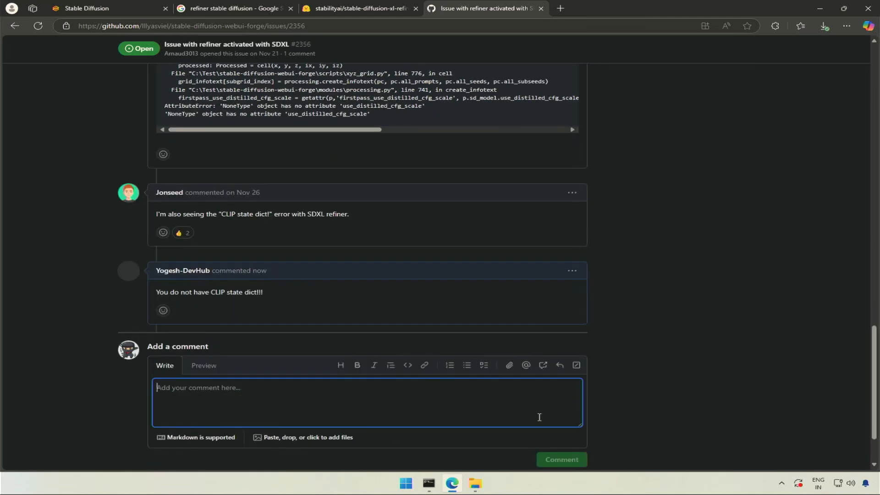
click(561, 460)
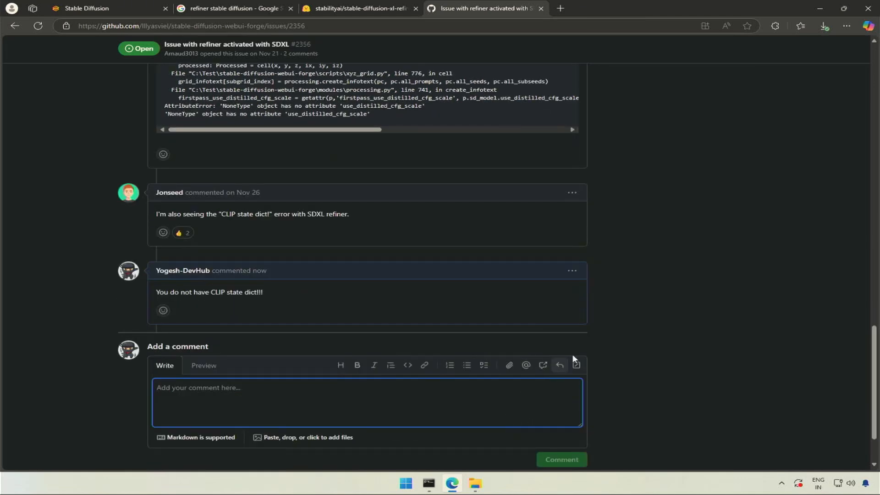
click(477, 7)
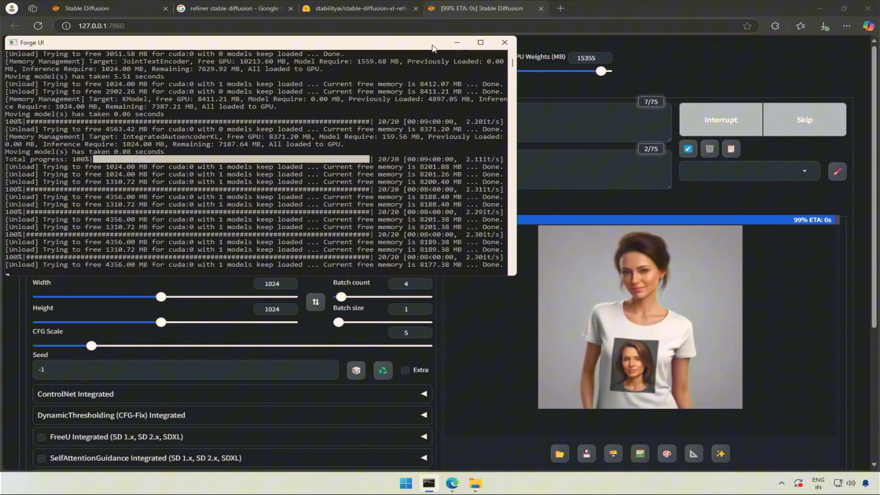
Step: Close the console, raise batch size to 2, and view the grid of both portraits
click(503, 42)
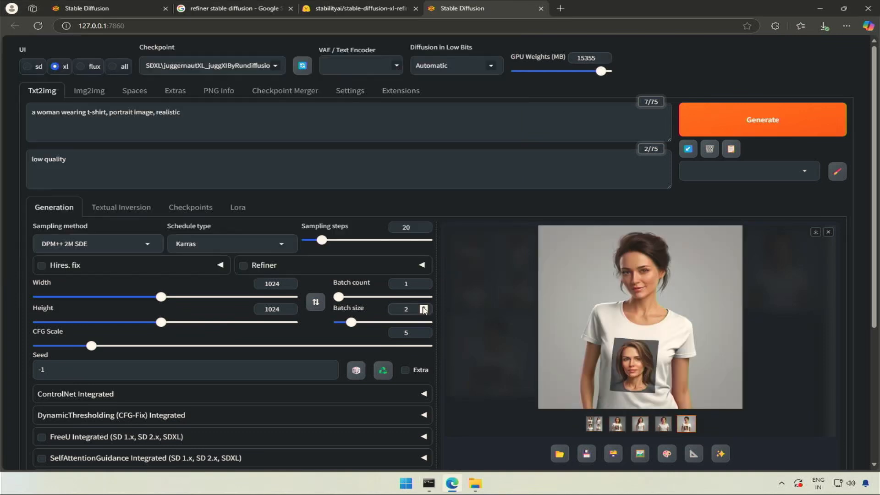
click(762, 120)
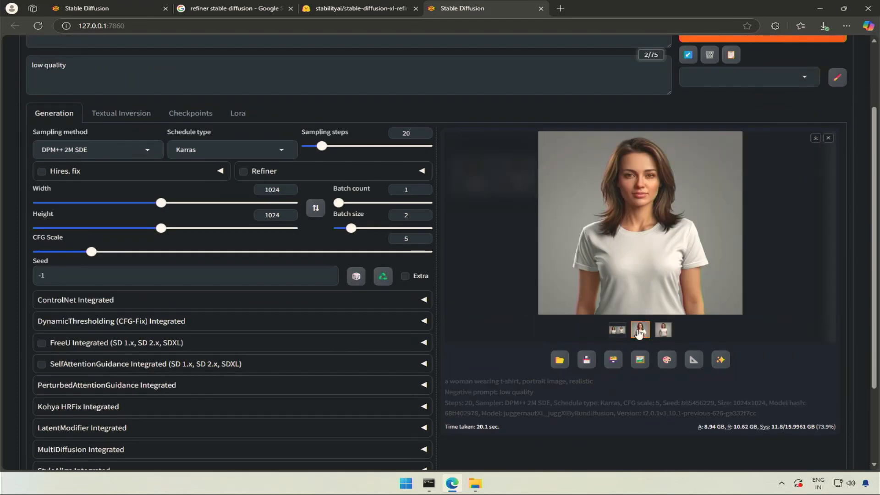
click(616, 330)
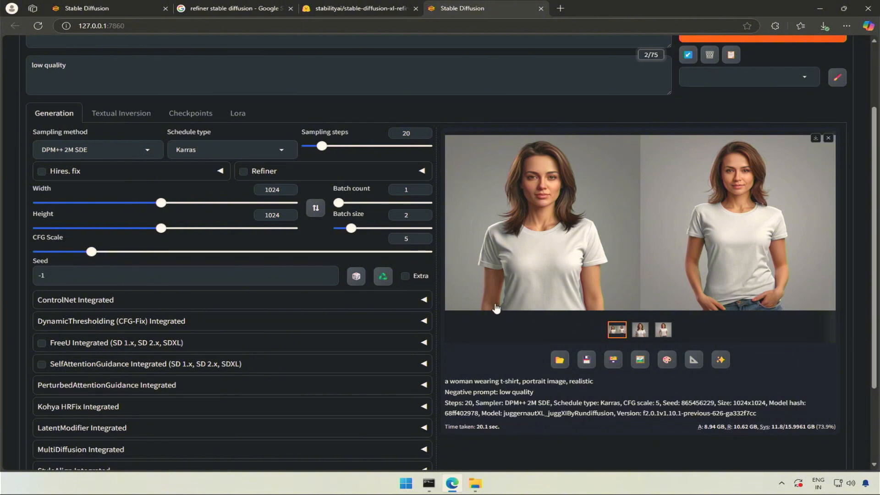
mouse_move(671, 265)
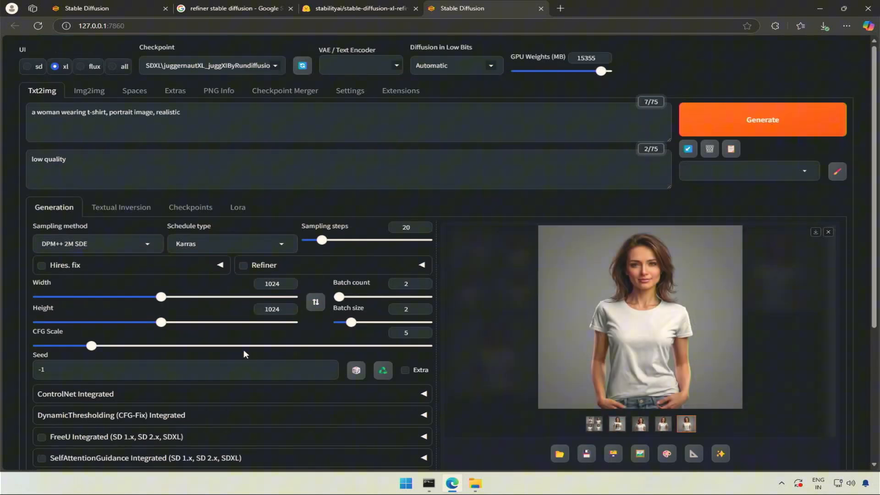
mouse_move(105, 352)
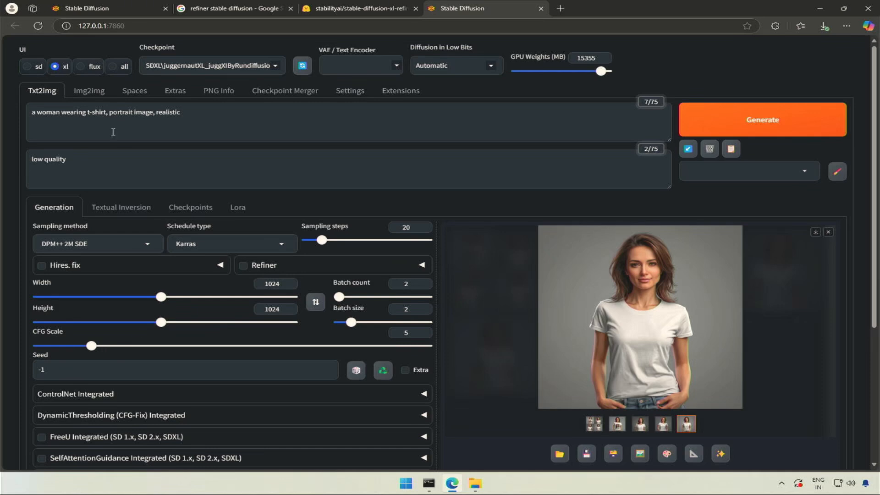
Step: Switch the UI preset to flux, bringing in Distilled CFG Scale 3.5
click(81, 66)
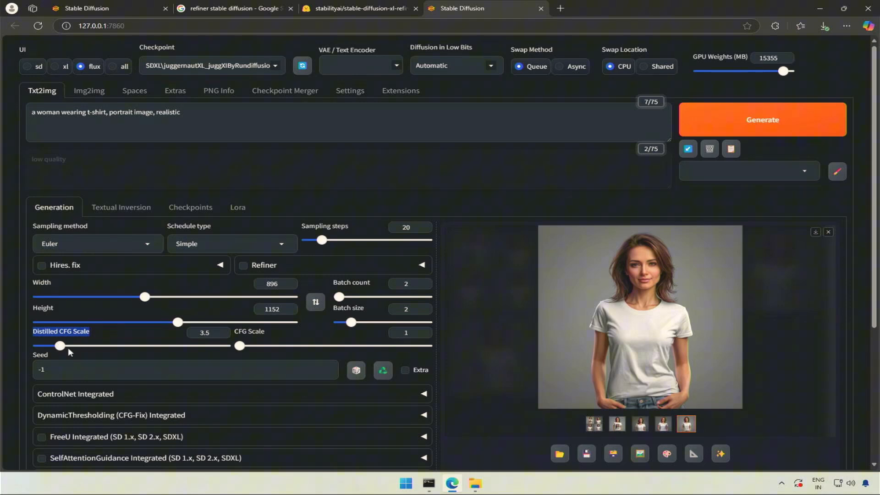
mouse_move(85, 357)
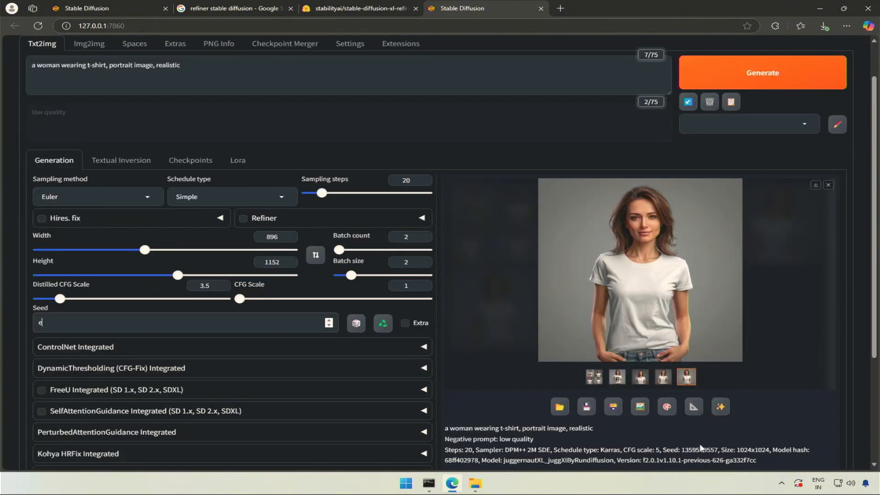
right_click(700, 450)
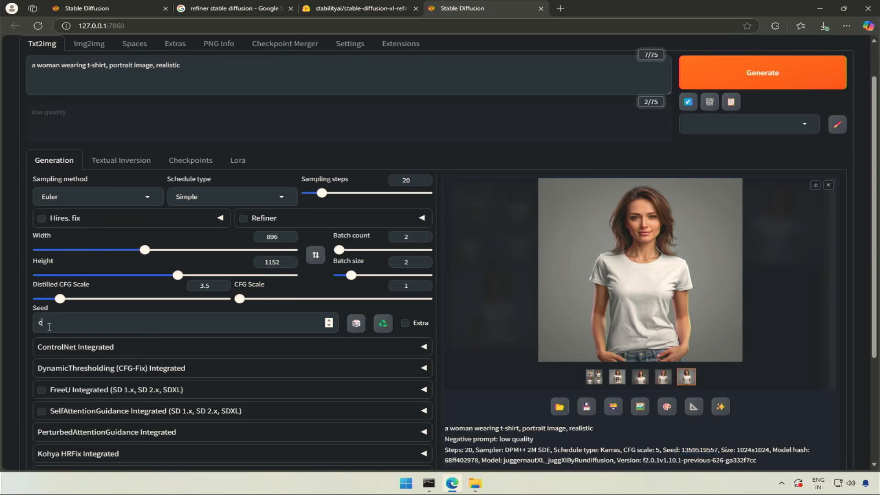
text(1359519557)
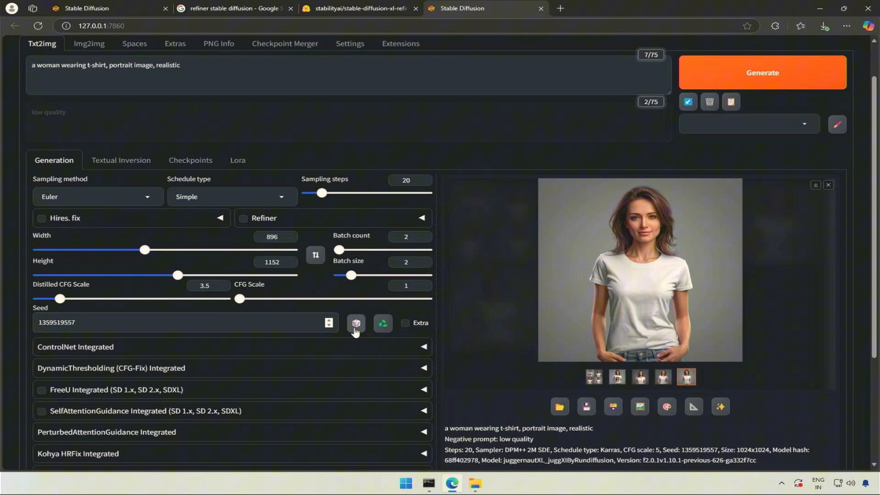
click(357, 325)
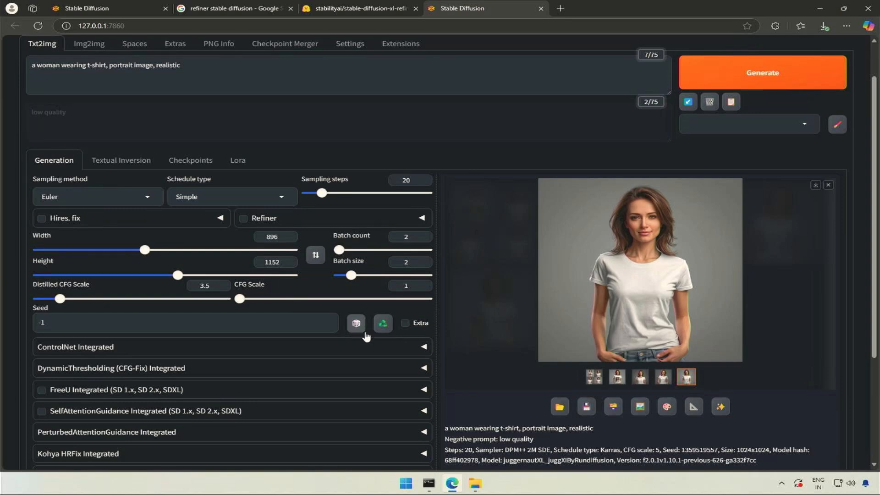
click(383, 323)
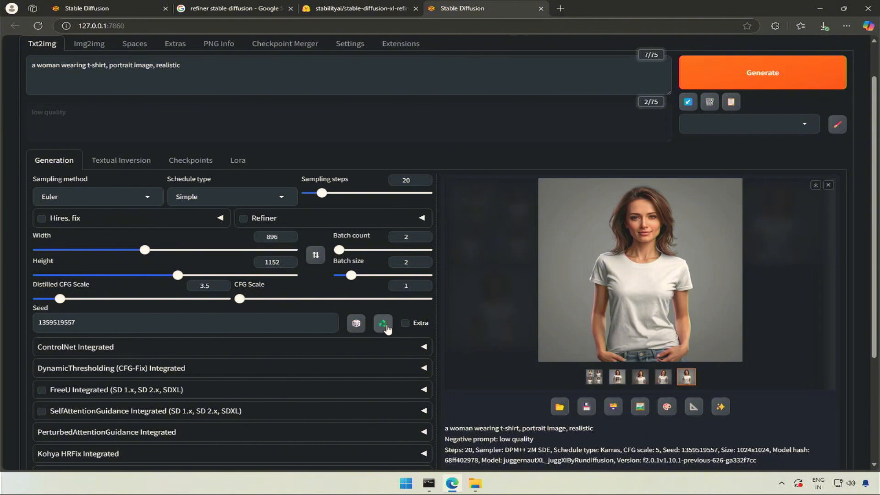
mouse_move(362, 327)
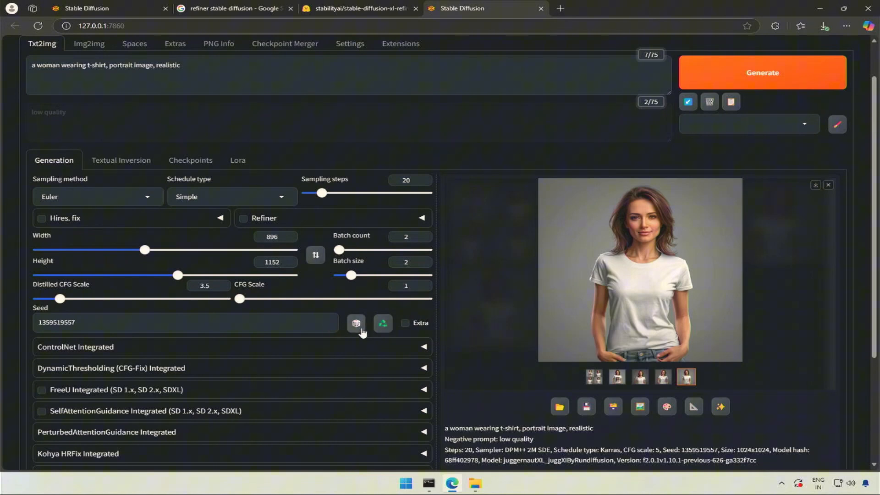
click(355, 322)
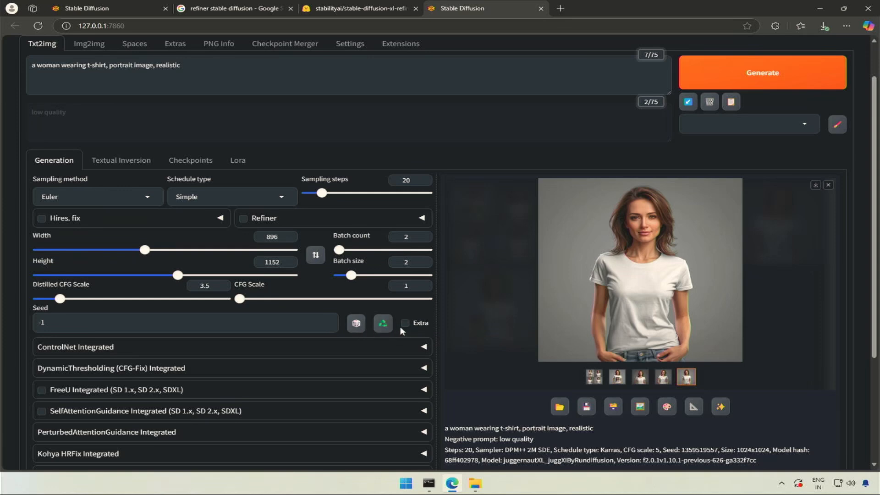
click(405, 328)
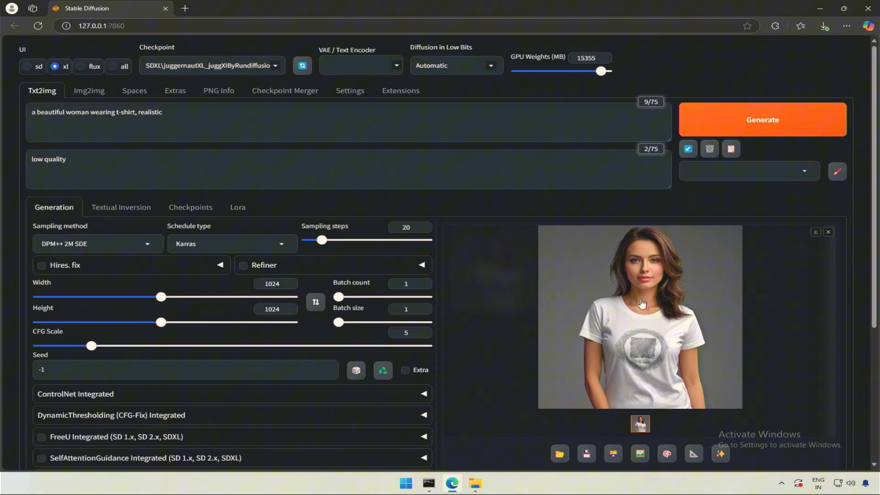
Step: Enlarge an earlier saved t-shirt output in Paint, then close it
scroll(down, 3)
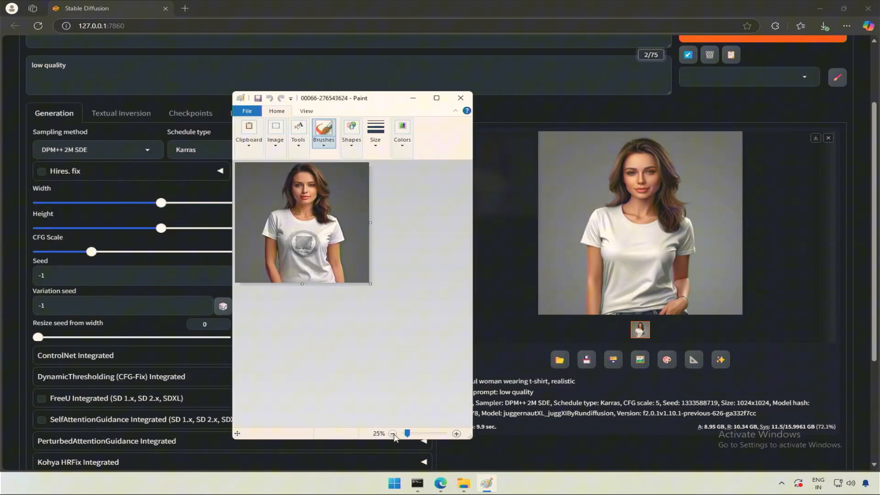
click(457, 434)
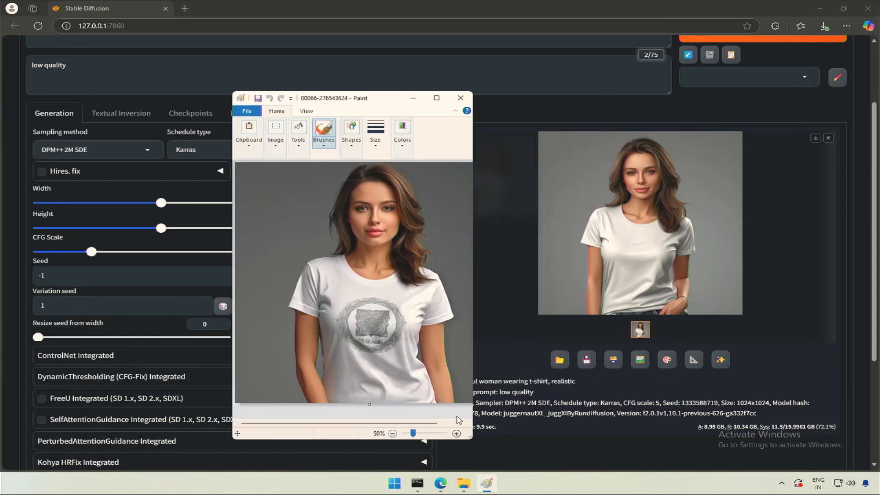
click(460, 97)
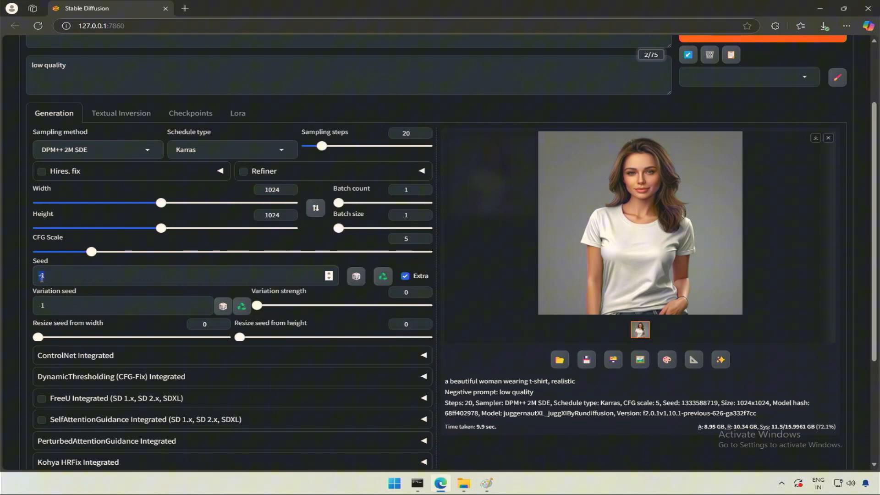
right_click(41, 277)
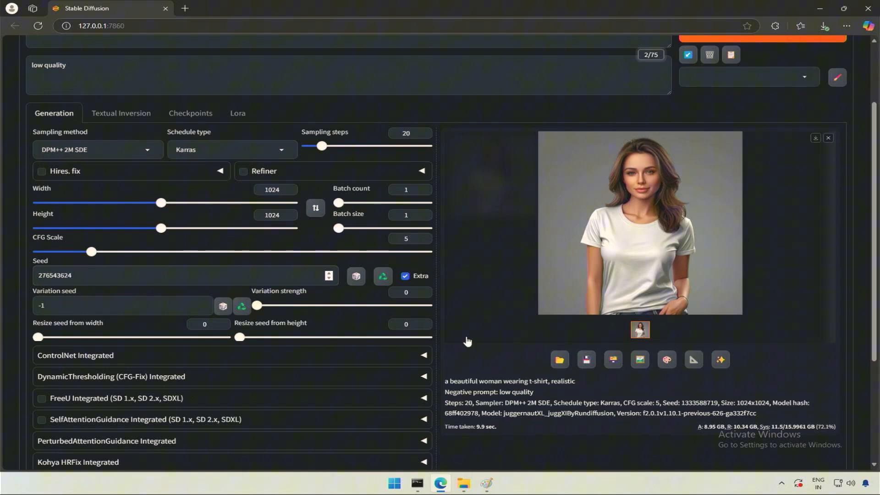
right_click(696, 403)
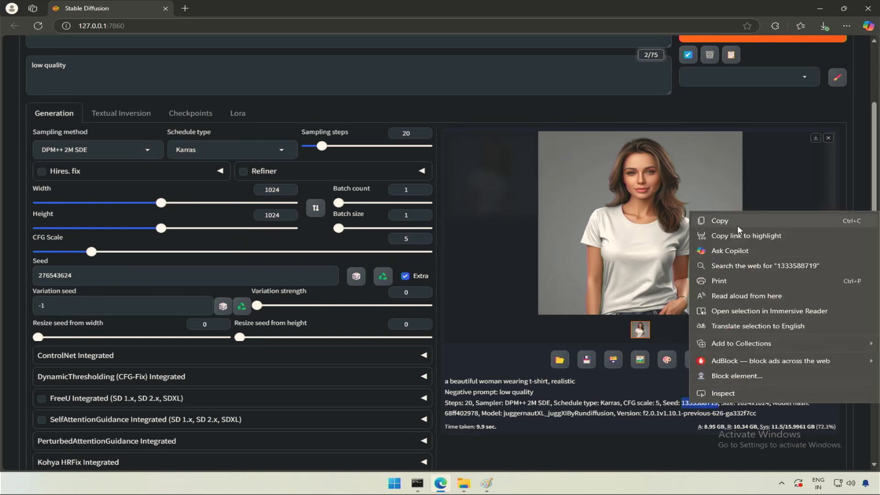
right_click(42, 305)
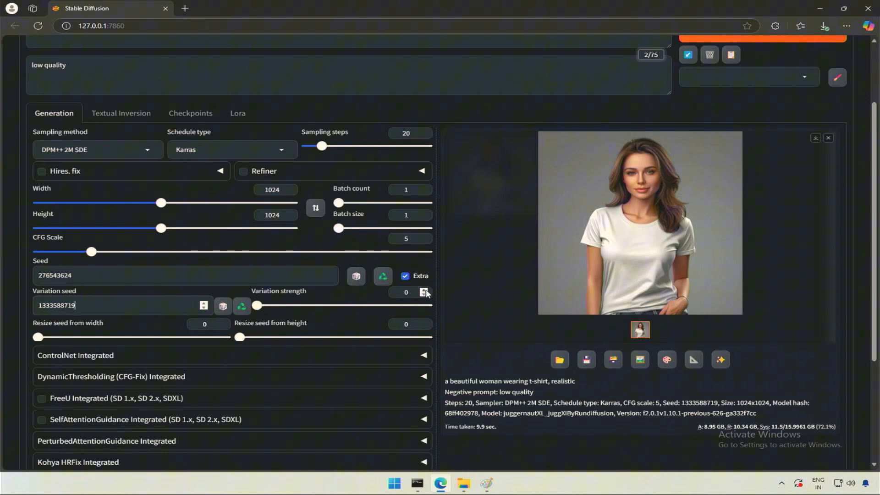
click(425, 290)
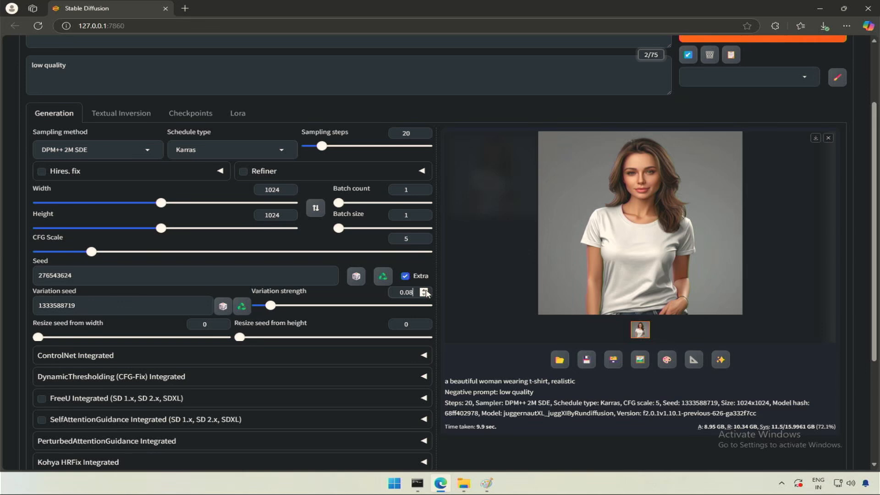
click(424, 295)
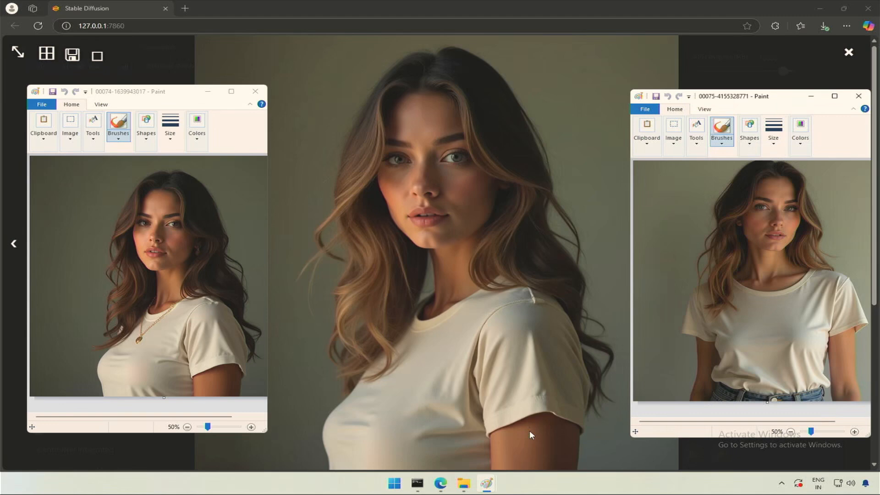
mouse_move(485, 483)
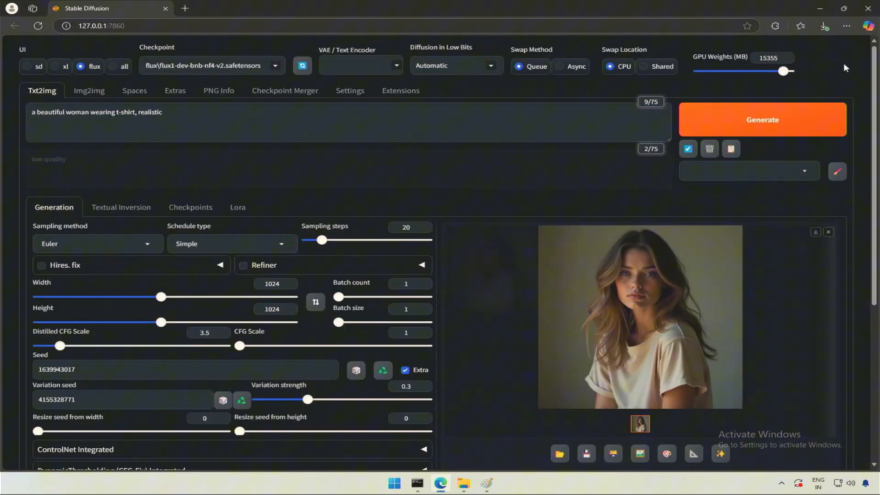
Step: Randomise the variation seed, set size to 1040×1040, and resize seed from 1024×1024
scroll(down, 3)
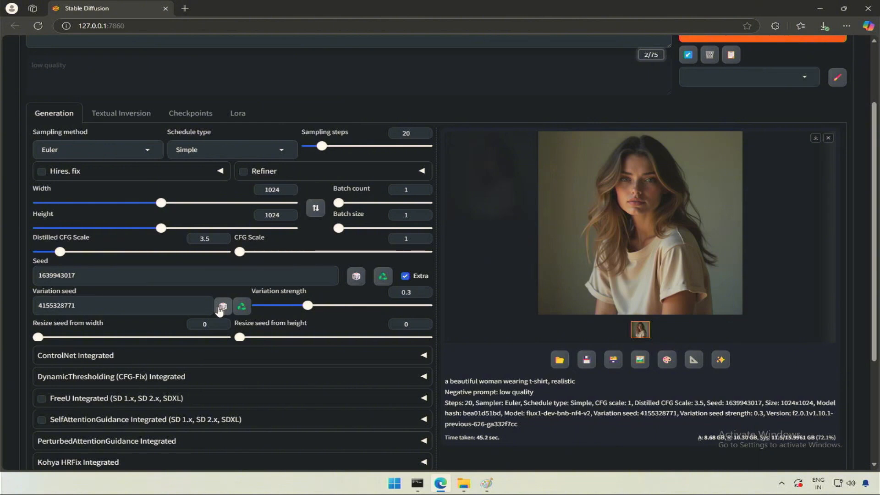
click(223, 306)
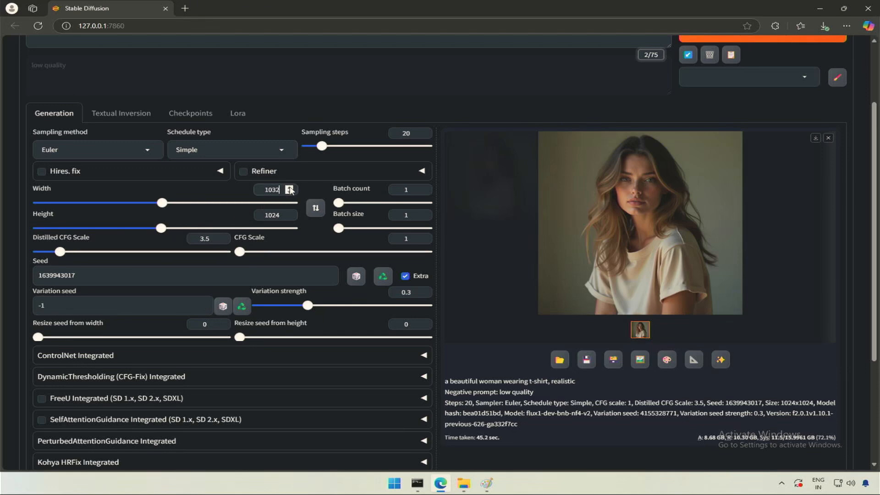
click(289, 187)
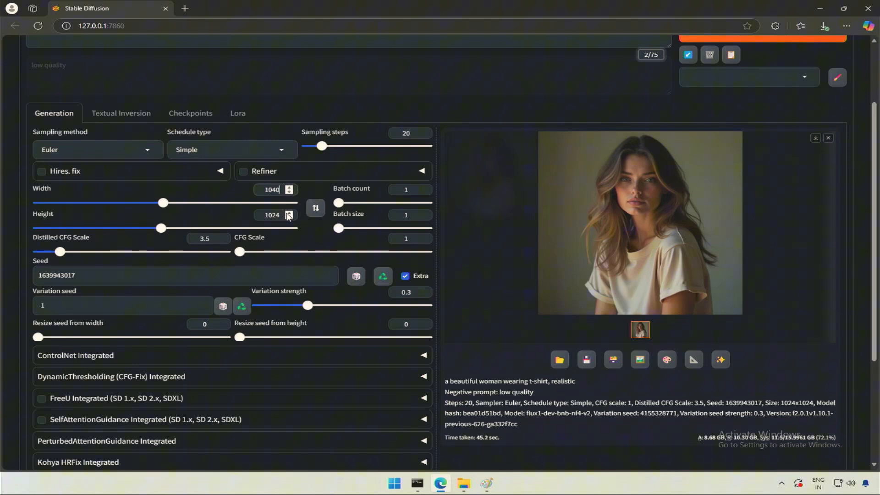
click(289, 212)
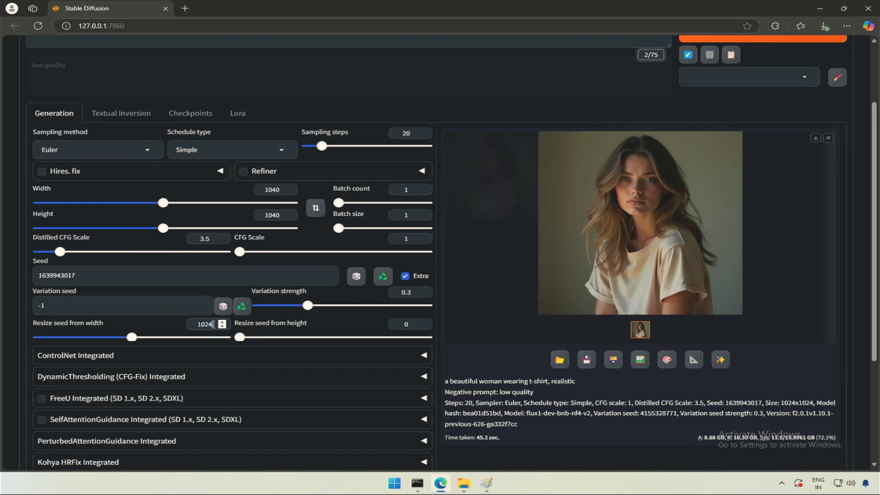
double_click(205, 325)
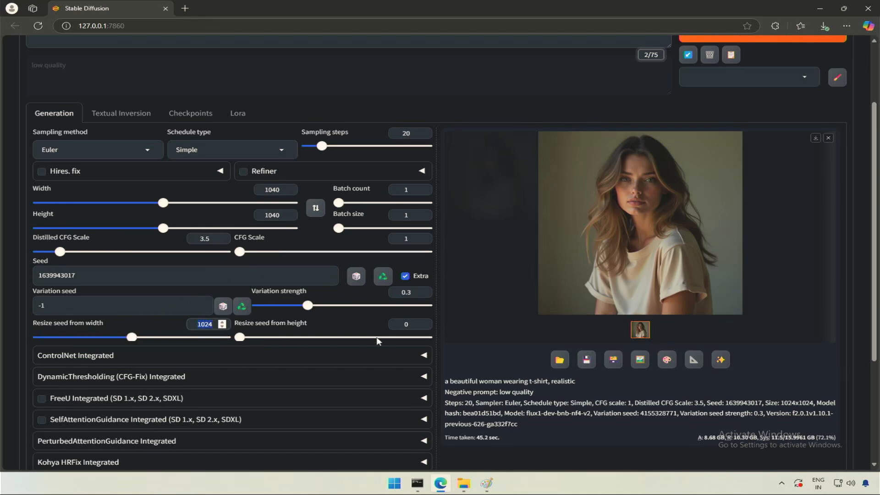
click(406, 325)
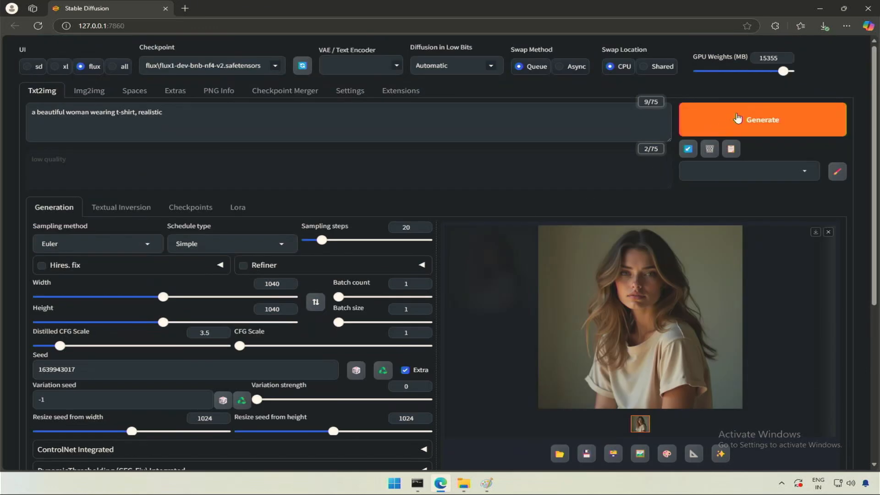
click(762, 119)
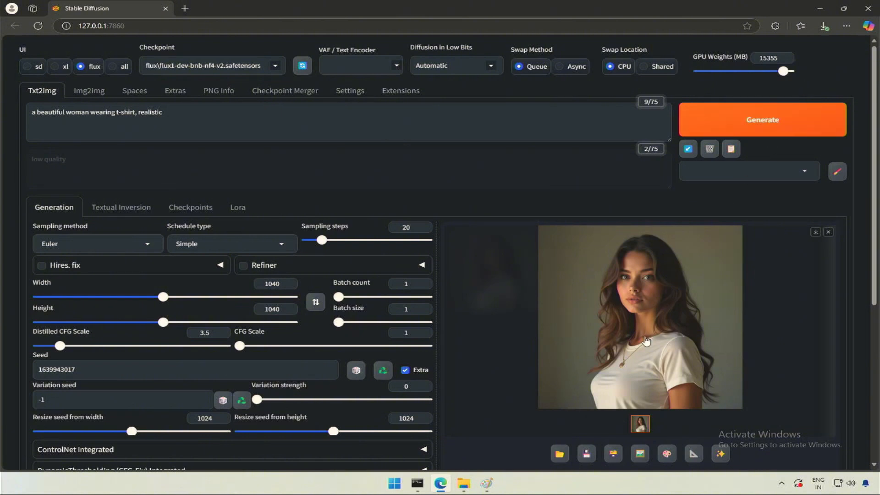
scroll(down, 3)
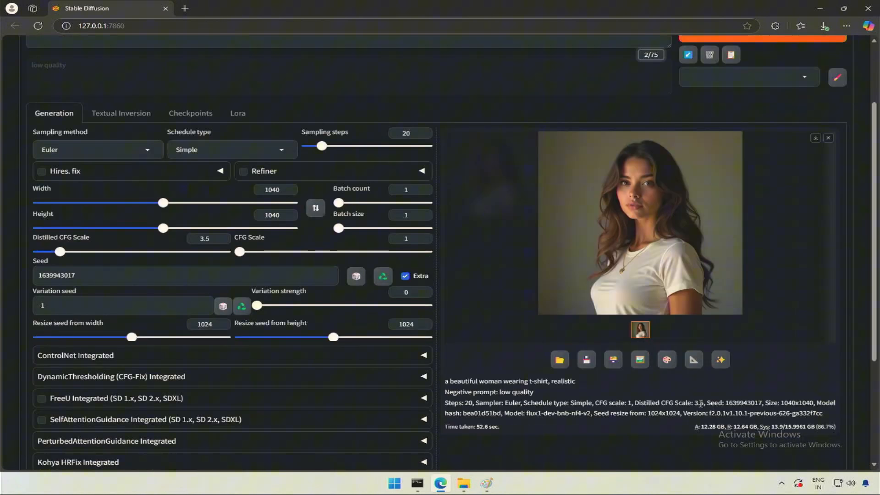
double_click(743, 403)
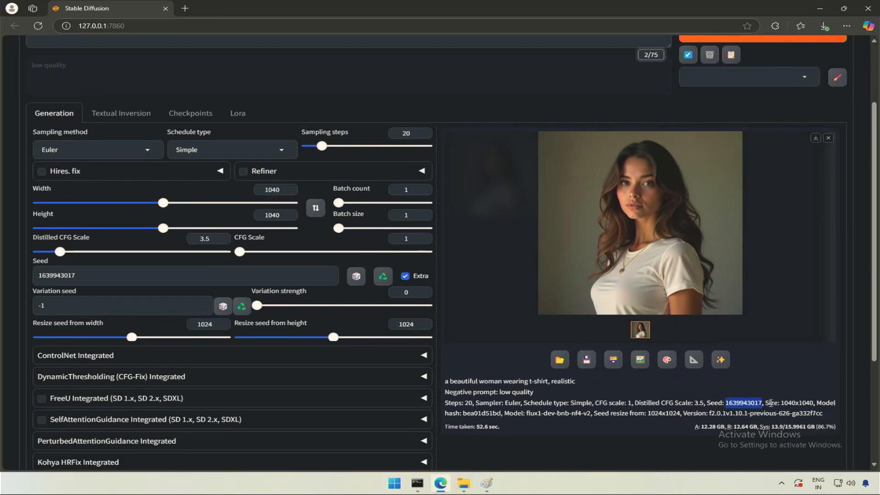
click(290, 298)
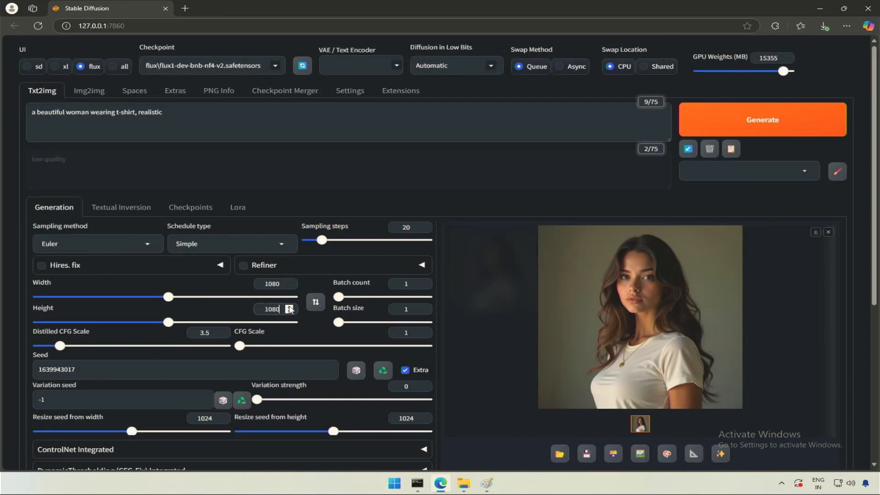
click(762, 119)
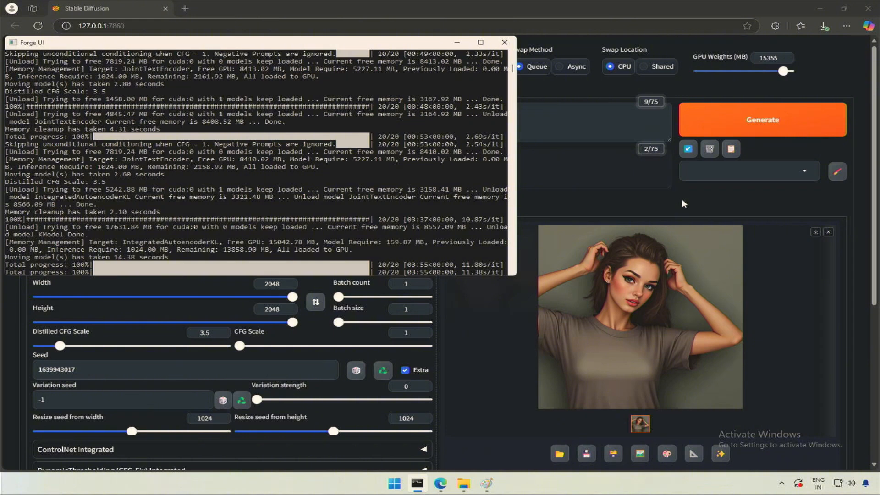
Step: Open the 2048×2048 grey t-shirt portrait in the full-screen viewer
click(639, 314)
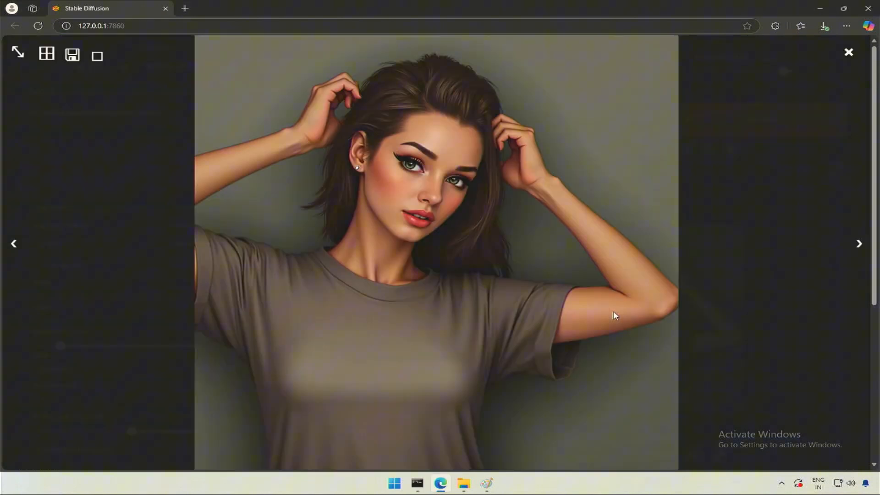